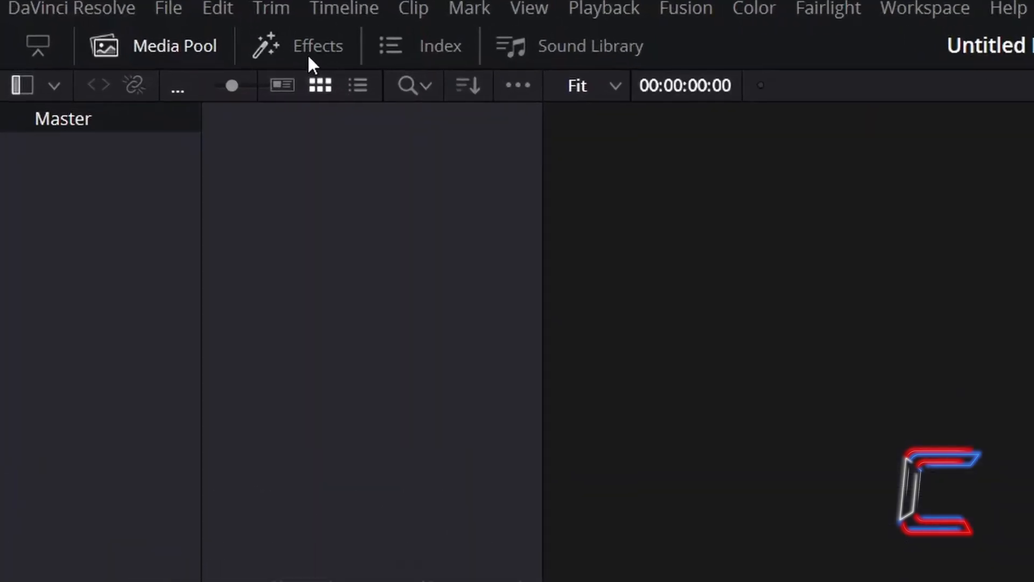
Add a Fusion Composition clip to Video 1 and set its duration to 00:00:05:00.
{"action": "left_click", "coordinate": [317, 46]}
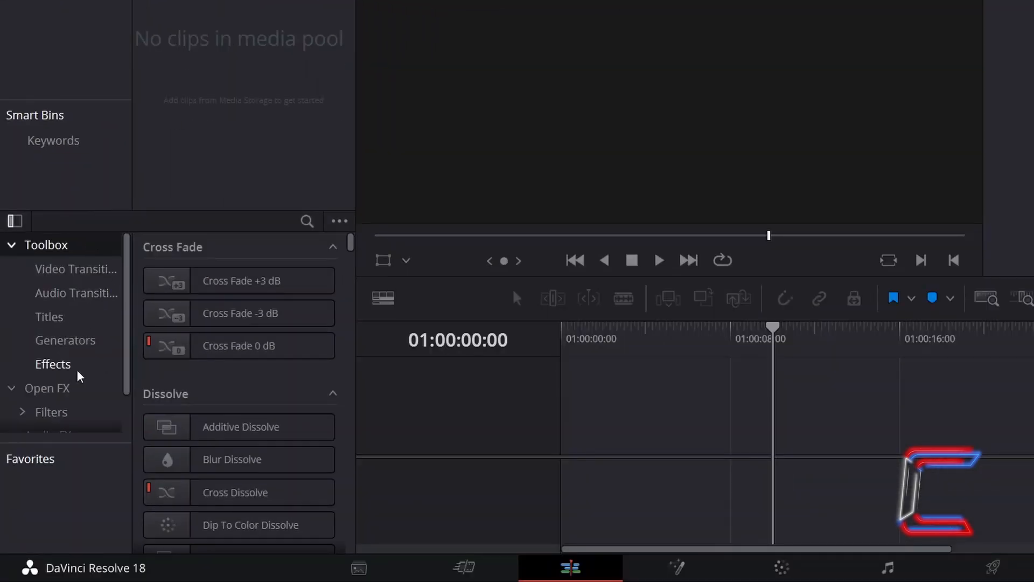
{"action": "left_click", "coordinate": [52, 363]}
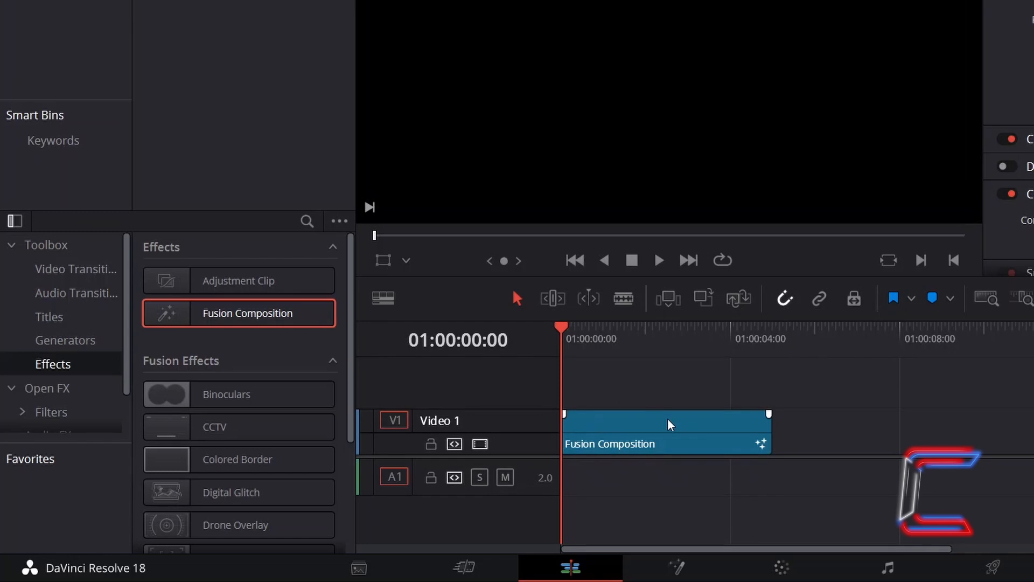
{"action": "key", "text": "ctrl+d"}
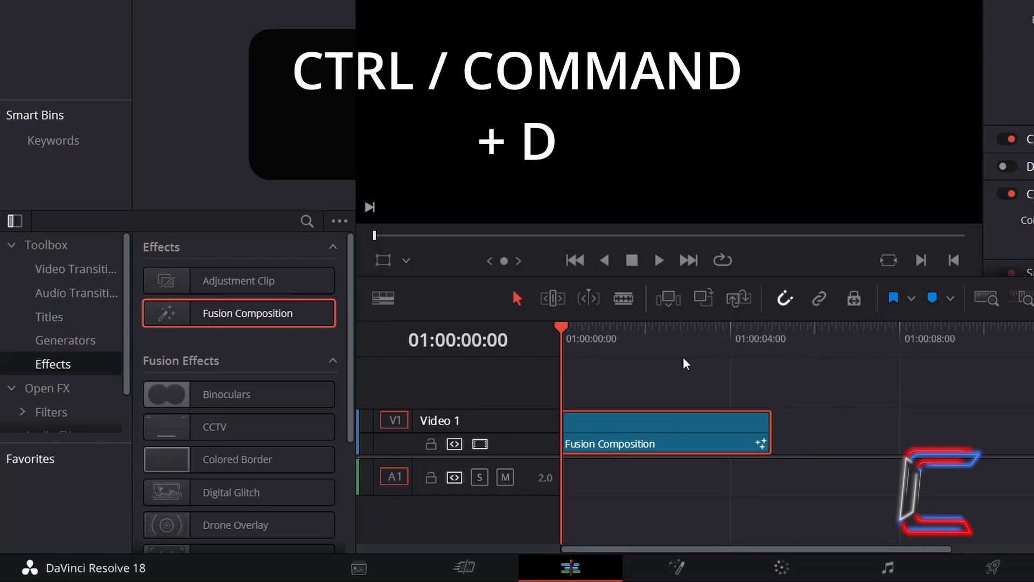
{"action": "key", "text": "ctrl+d"}
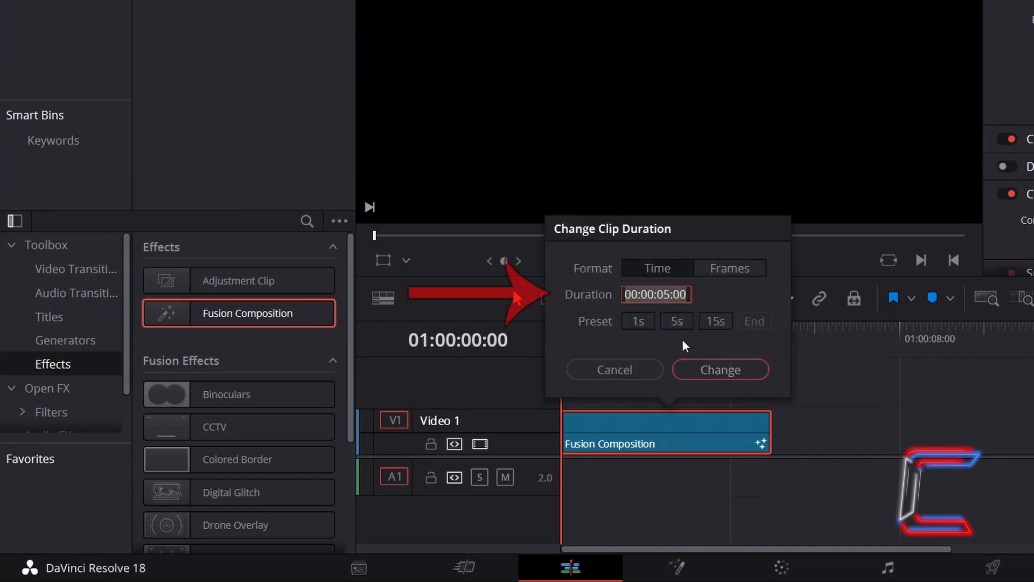
{"action": "left_click", "coordinate": [720, 370]}
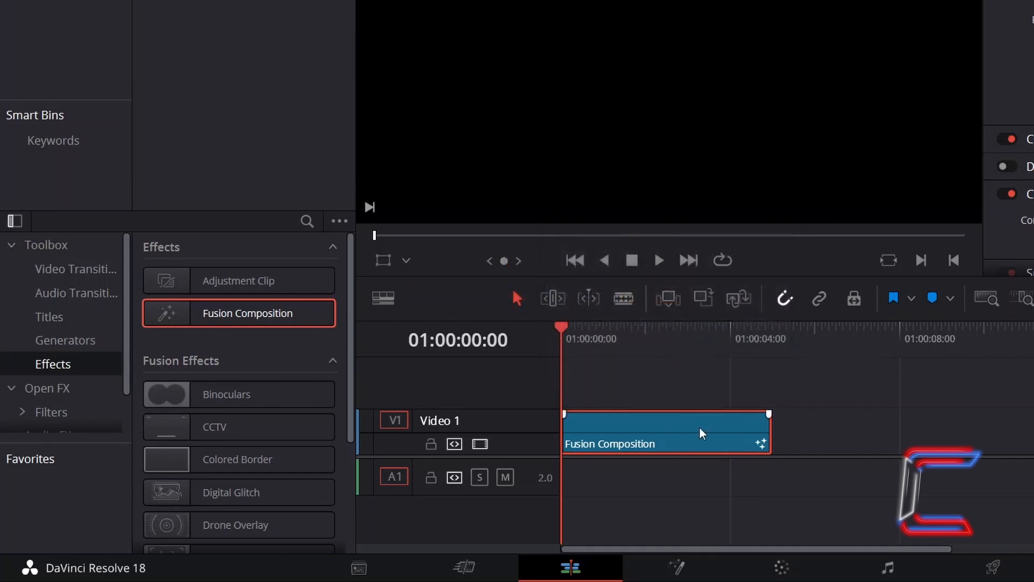
{"action": "mouse_move", "coordinate": [698, 432]}
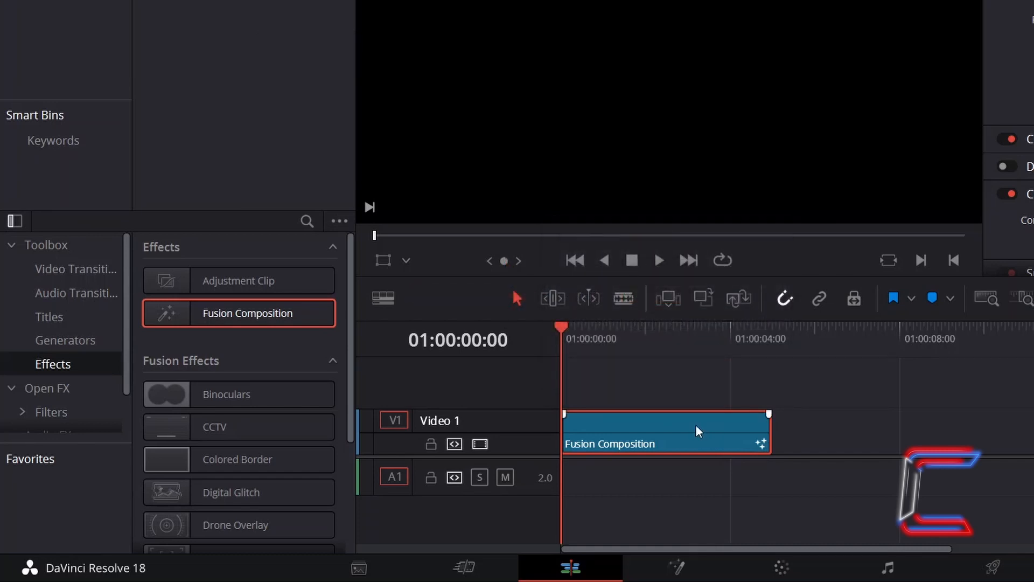
Open the Fusion Composition on the Fusion page and add an Ellipse1 node beside MediaOut1.
{"action": "right_click", "coordinate": [666, 432]}
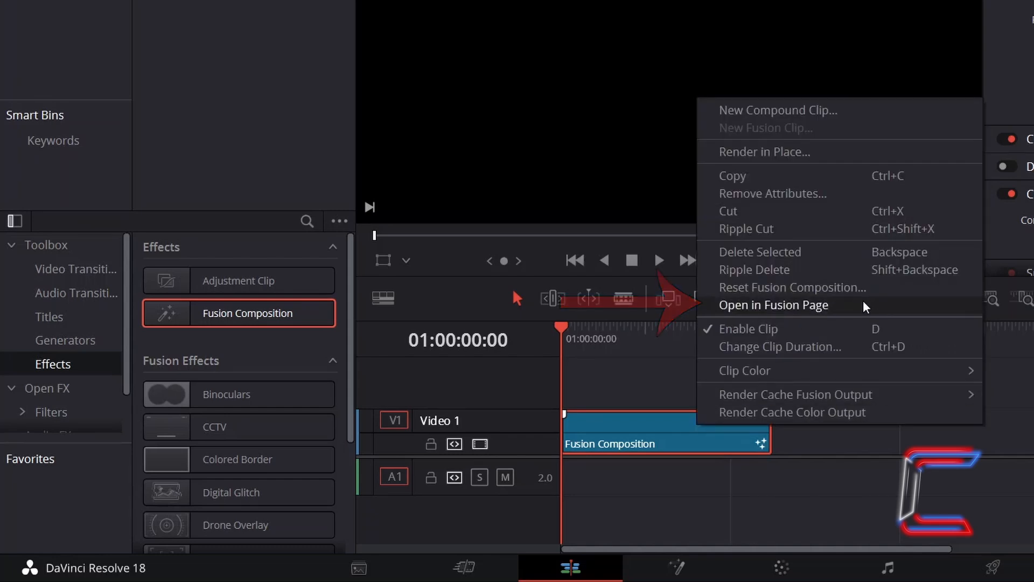
{"action": "left_click", "coordinate": [774, 305]}
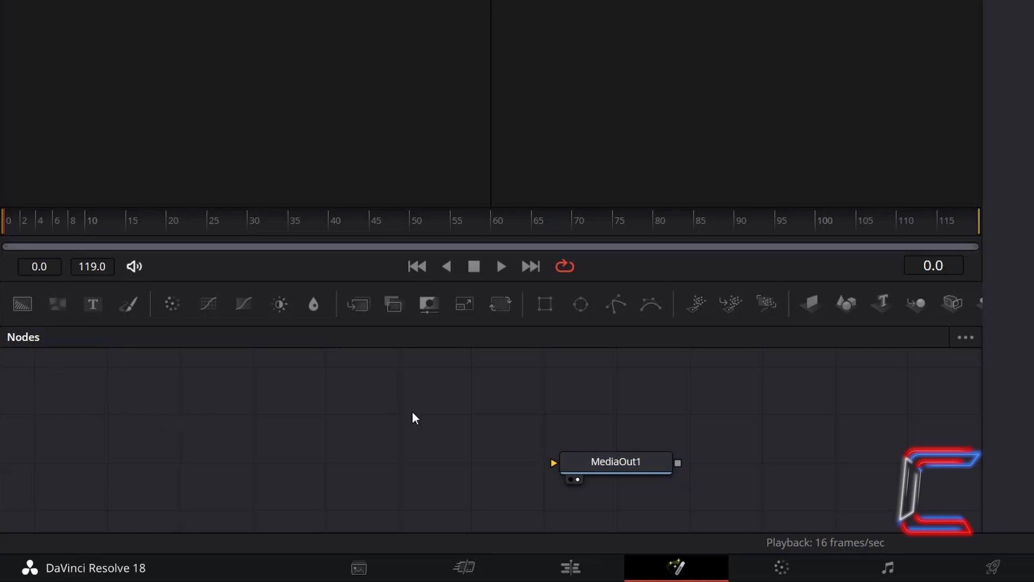
{"action": "mouse_move", "coordinate": [579, 303]}
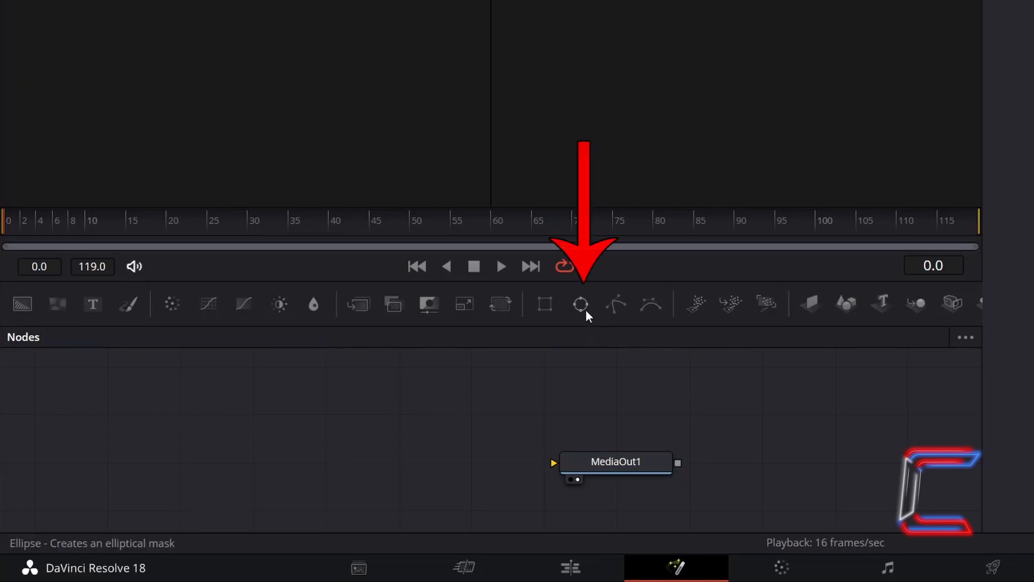
{"action": "left_click", "coordinate": [579, 304]}
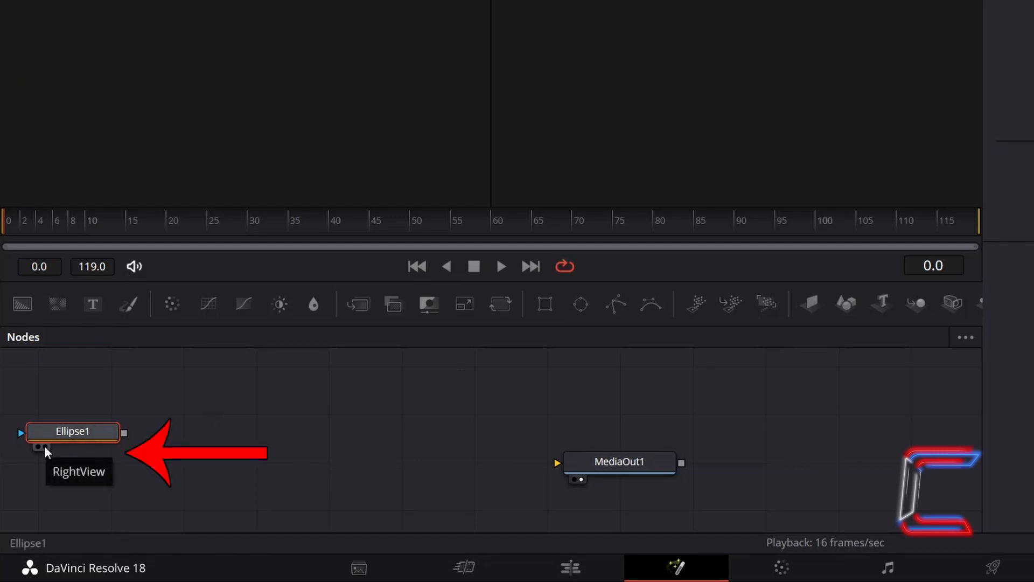
View Ellipse1 in the Inspector and set its Soft Edge to 0.015.
{"action": "left_click", "coordinate": [38, 446]}
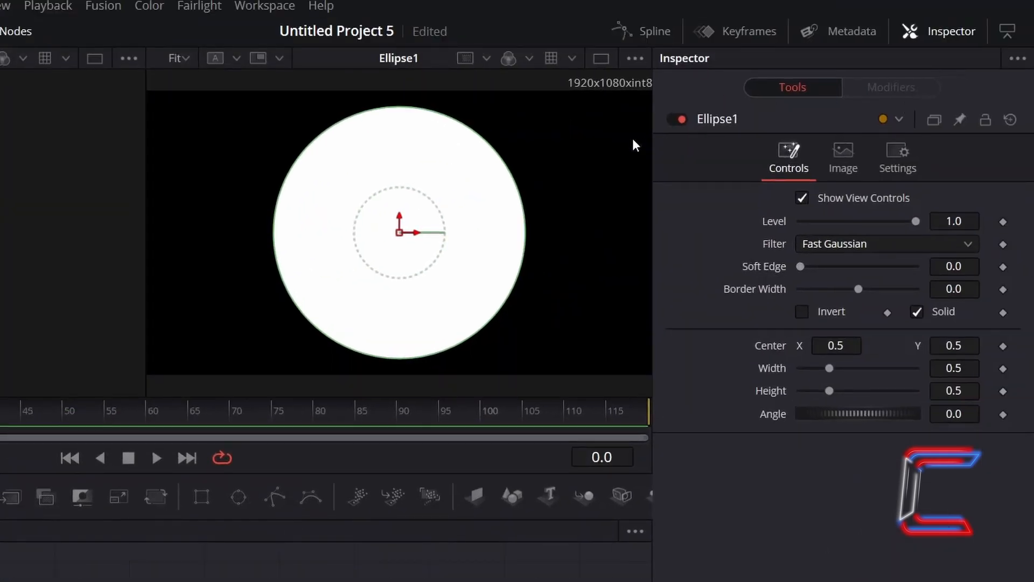
{"action": "mouse_move", "coordinate": [554, 162]}
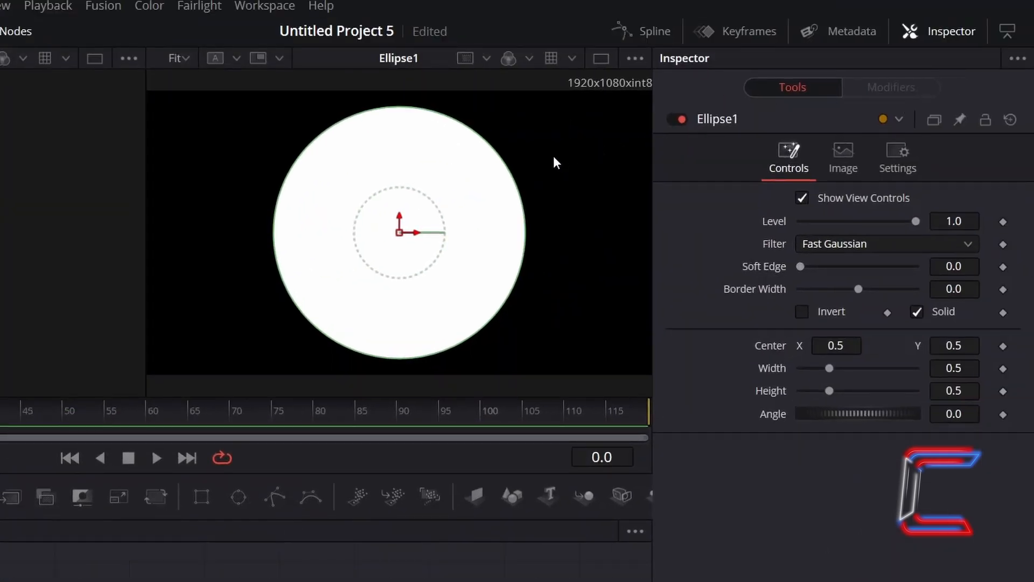
{"action": "mouse_move", "coordinate": [276, 464]}
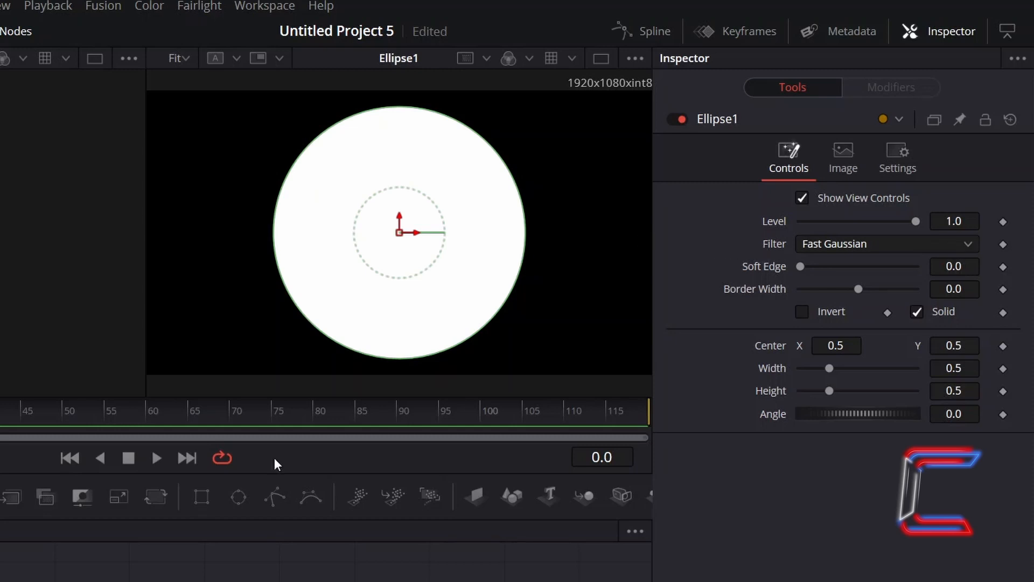
{"action": "mouse_move", "coordinate": [632, 420]}
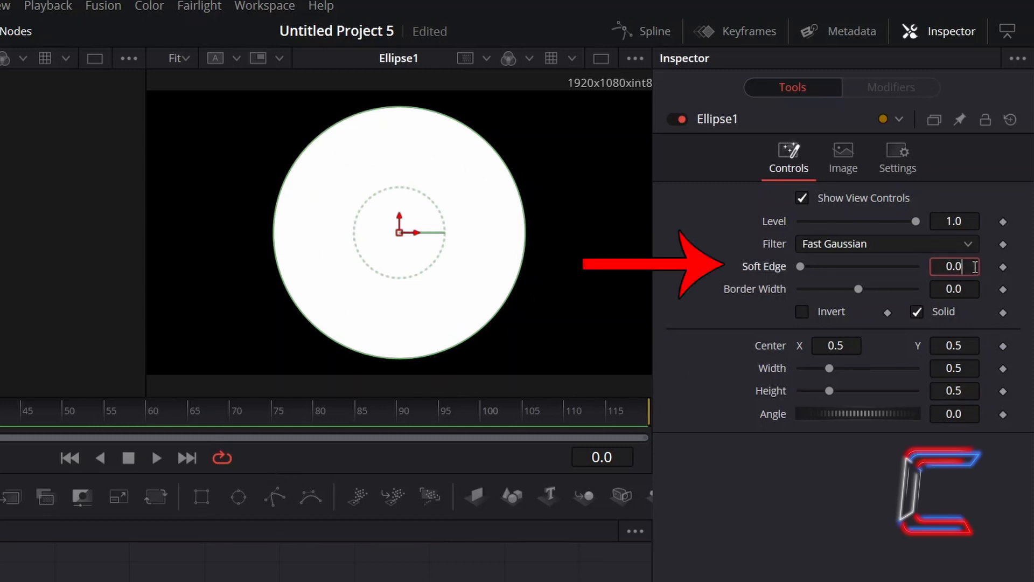
{"action": "type", "text": "0.015"}
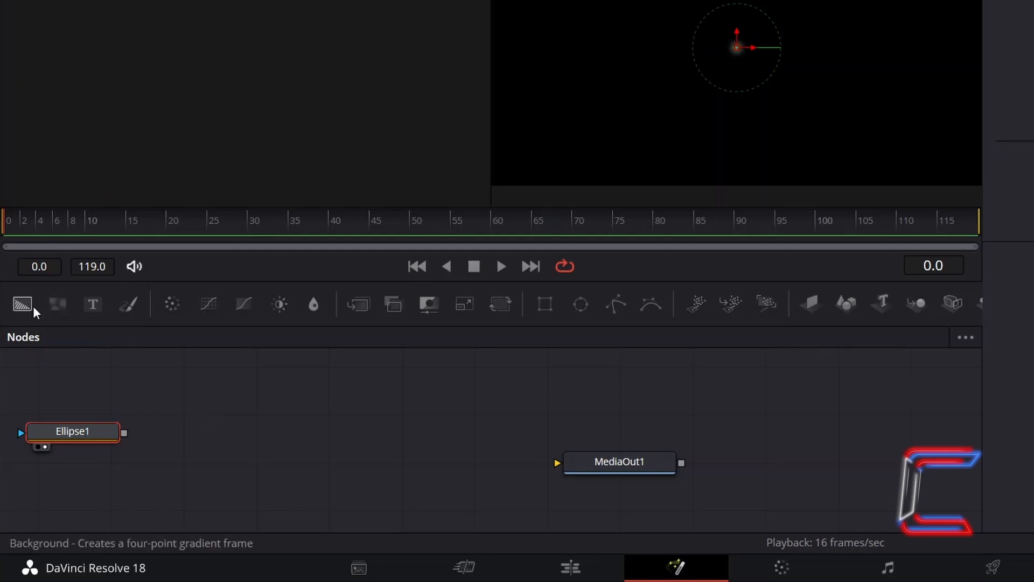
{"action": "mouse_move", "coordinate": [22, 304]}
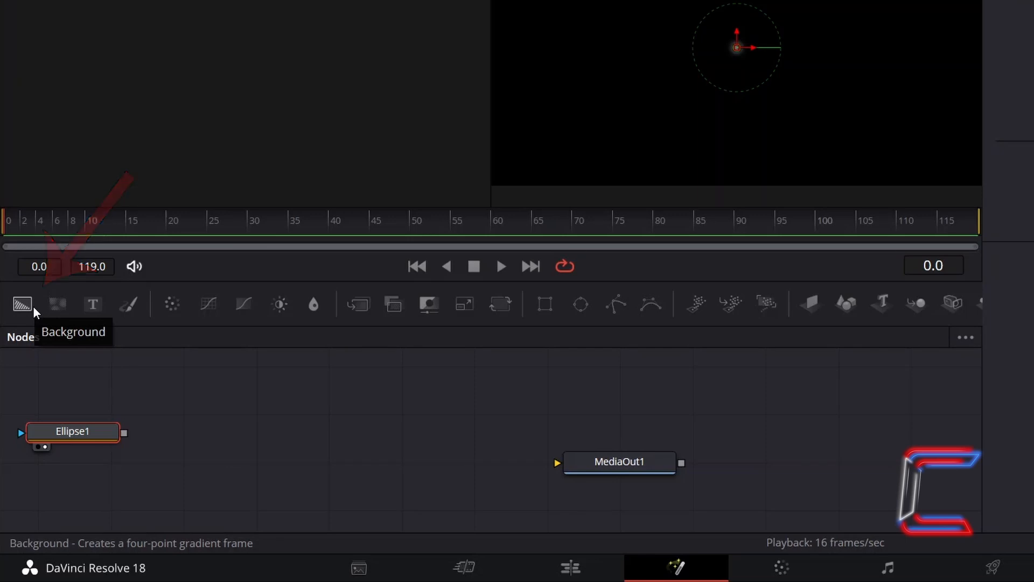
Add a Background1 node masked by Ellipse1 and set its colour to solid white.
{"action": "left_click", "coordinate": [22, 304]}
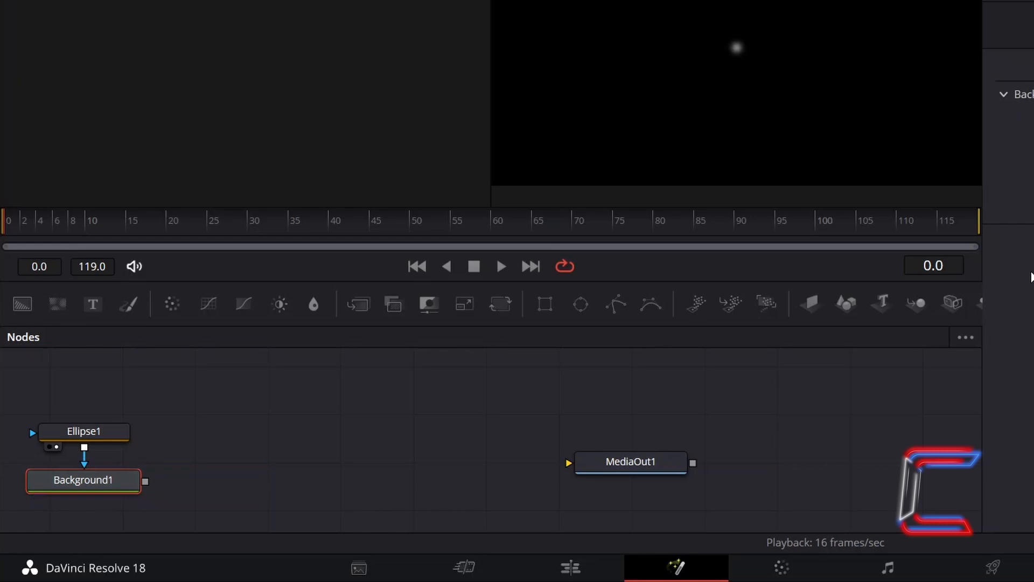
{"action": "double_click", "coordinate": [83, 480]}
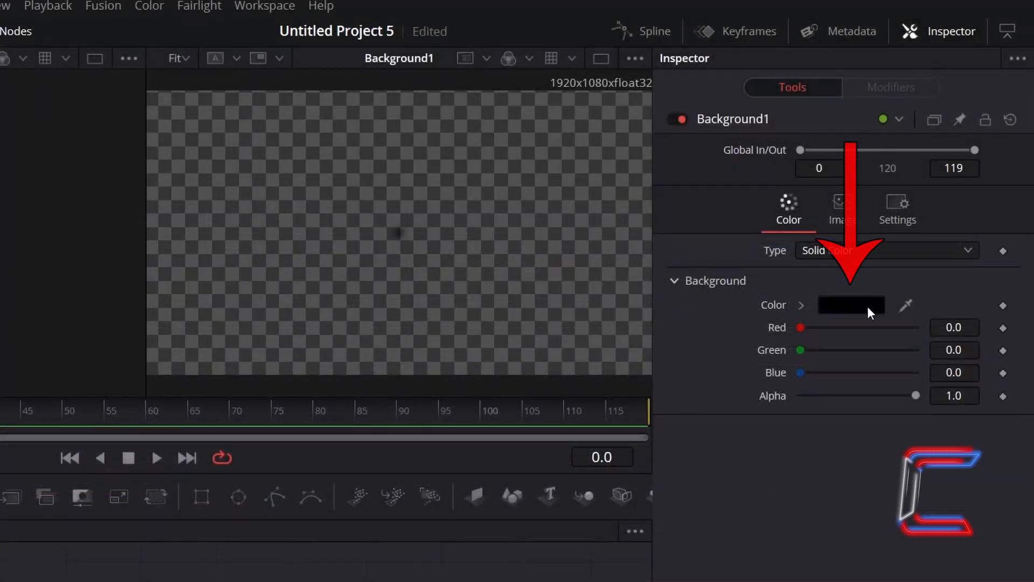
{"action": "left_click", "coordinate": [850, 305]}
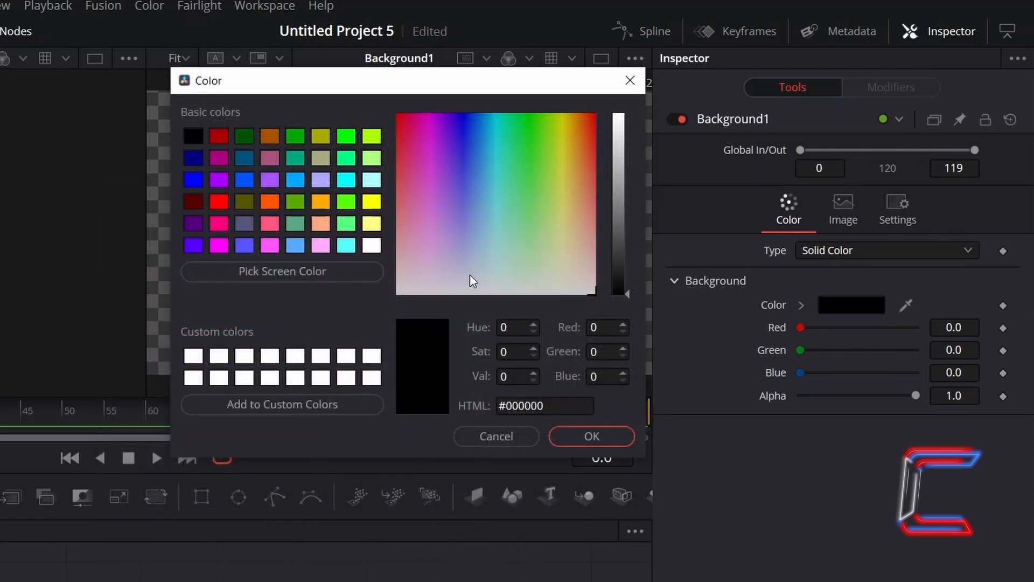
{"action": "mouse_move", "coordinate": [457, 294]}
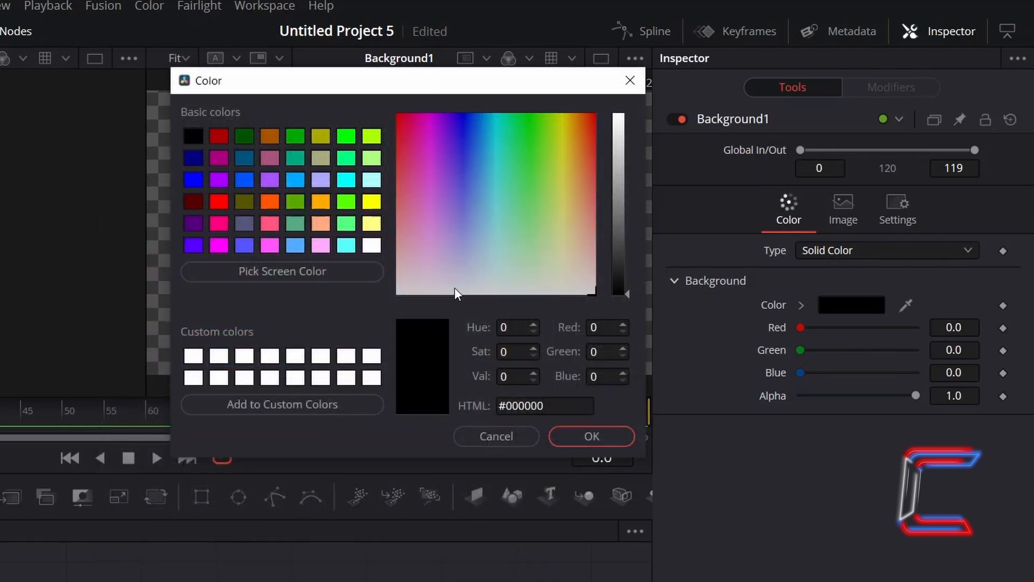
{"action": "mouse_move", "coordinate": [629, 299]}
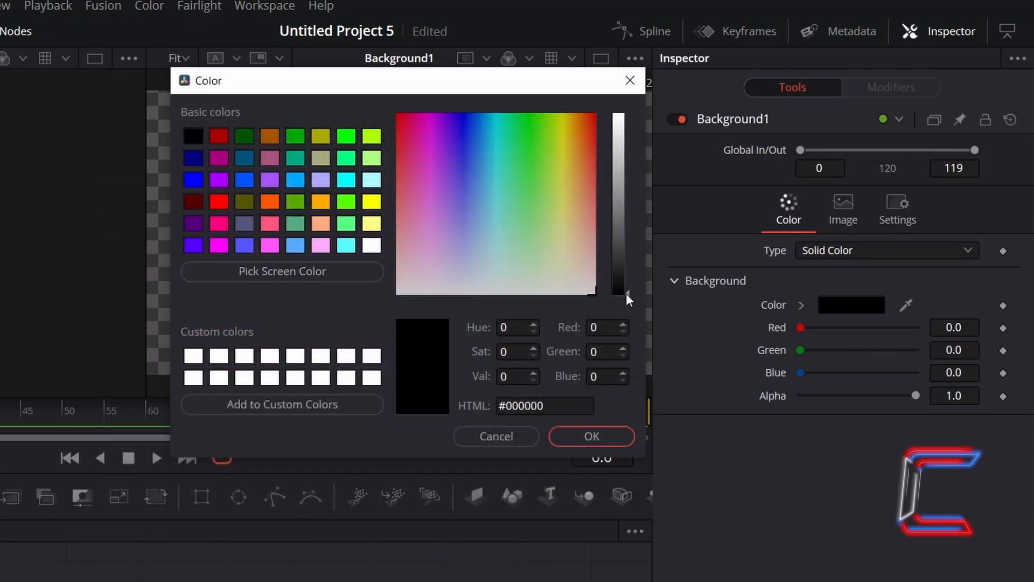
{"action": "left_click_drag", "start_coordinate": [625, 293], "coordinate": [625, 109]}
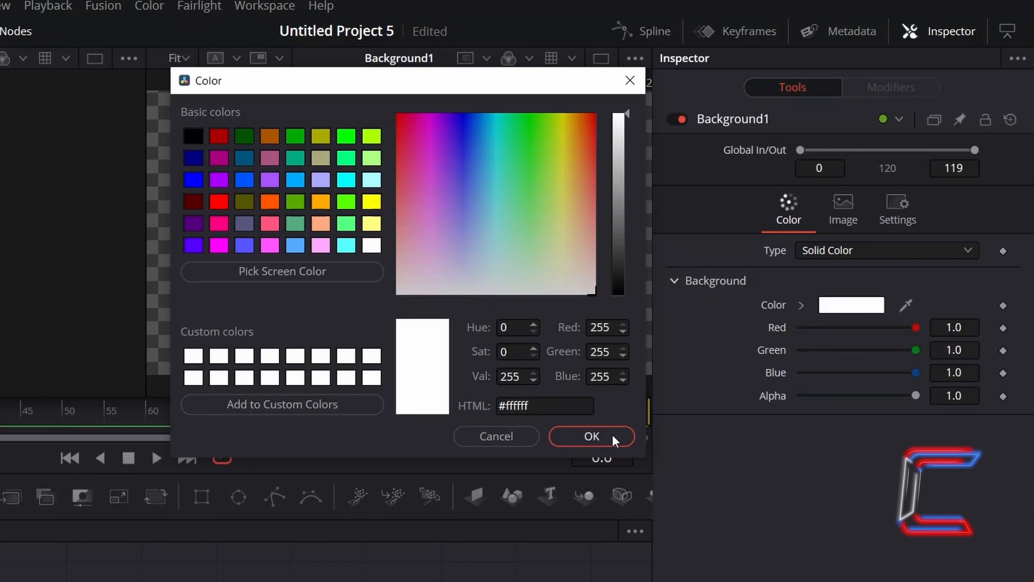
{"action": "left_click", "coordinate": [590, 436]}
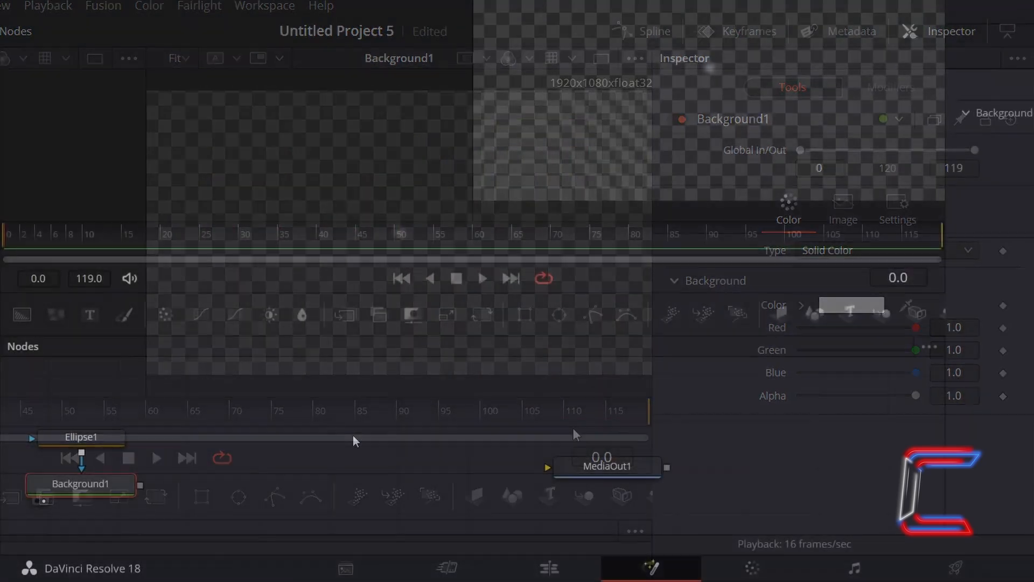
Find pEmitter in the Select Tool search and add pEmitter1.
{"action": "key", "text": "shift+space"}
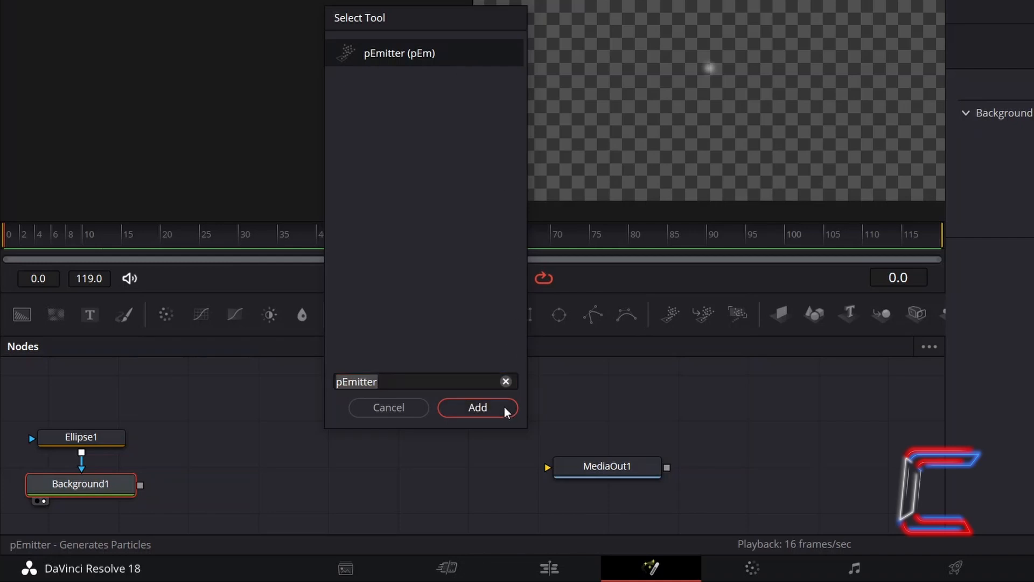
{"action": "left_click", "coordinate": [476, 407]}
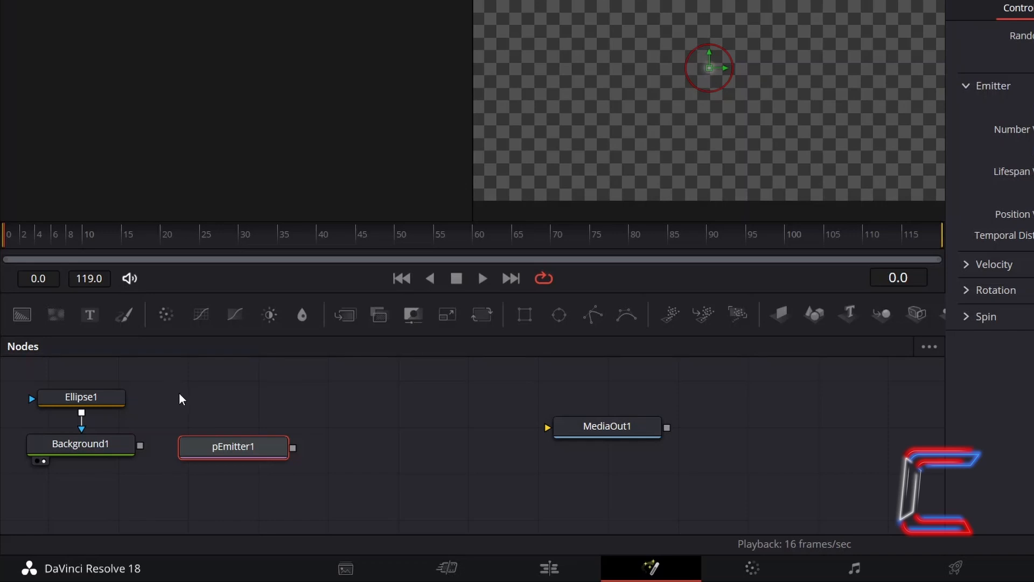
{"action": "mouse_move", "coordinate": [335, 446]}
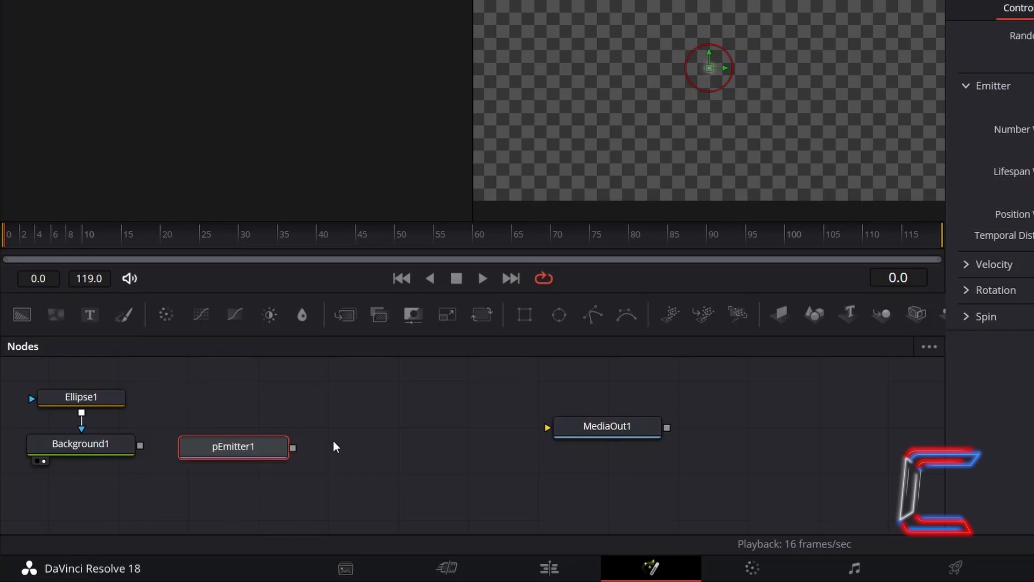
{"action": "mouse_move", "coordinate": [140, 370]}
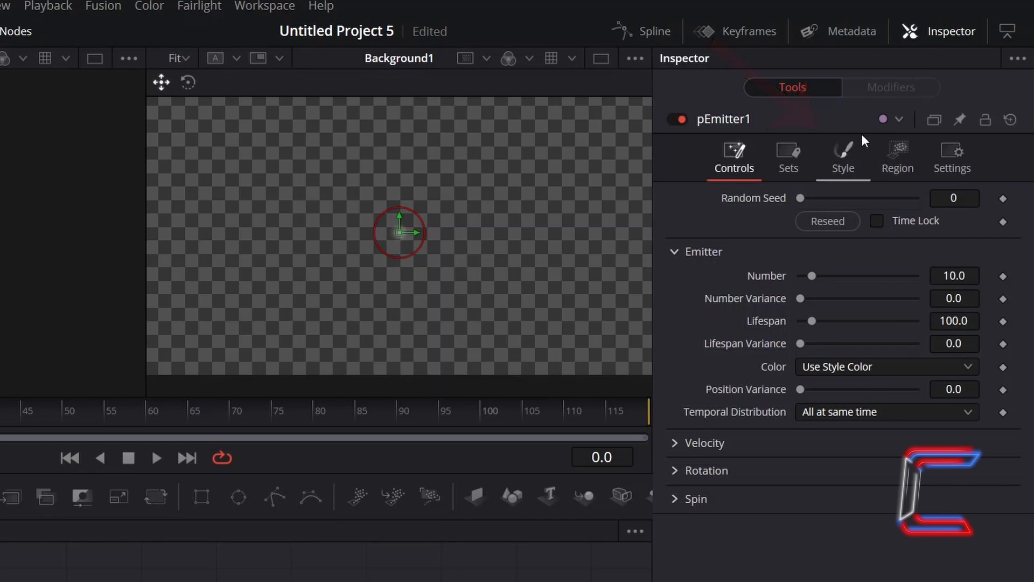
Set pEmitter1's particle style to Bitmap and feed Background1 into it.
{"action": "left_click", "coordinate": [842, 156]}
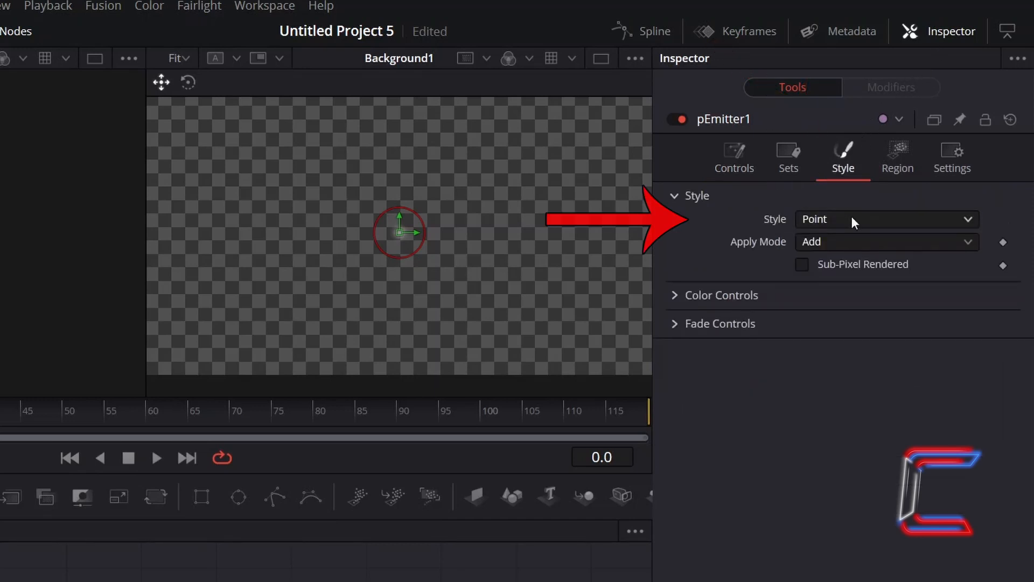
{"action": "left_click", "coordinate": [885, 219]}
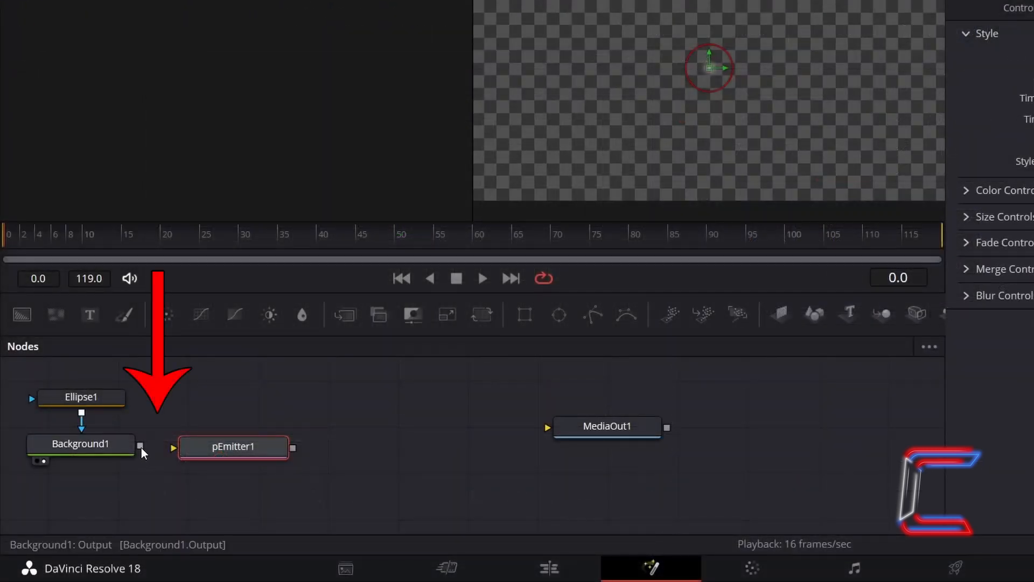
{"action": "left_click_drag", "start_coordinate": [139, 447], "coordinate": [178, 447]}
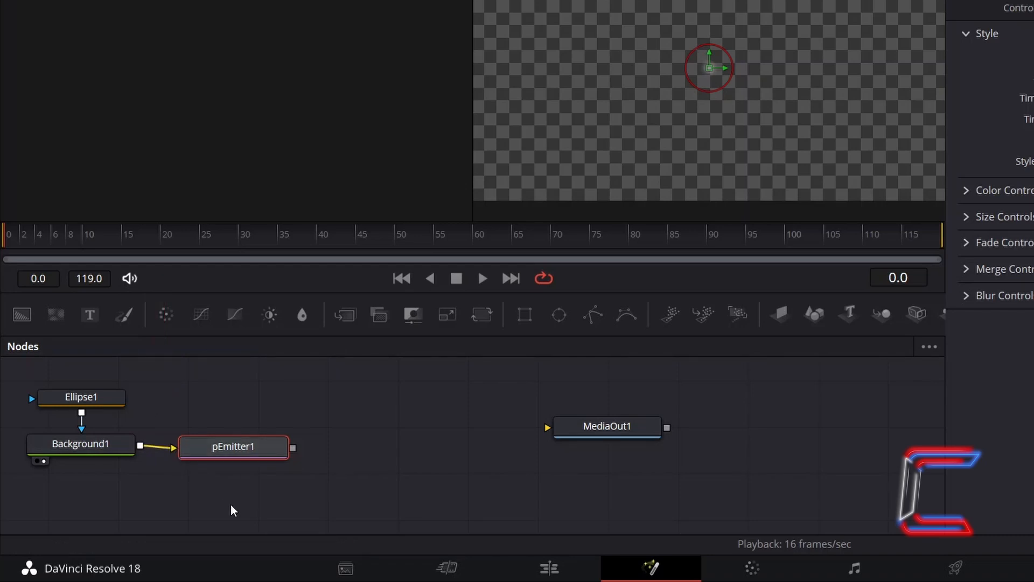
{"action": "mouse_move", "coordinate": [279, 505]}
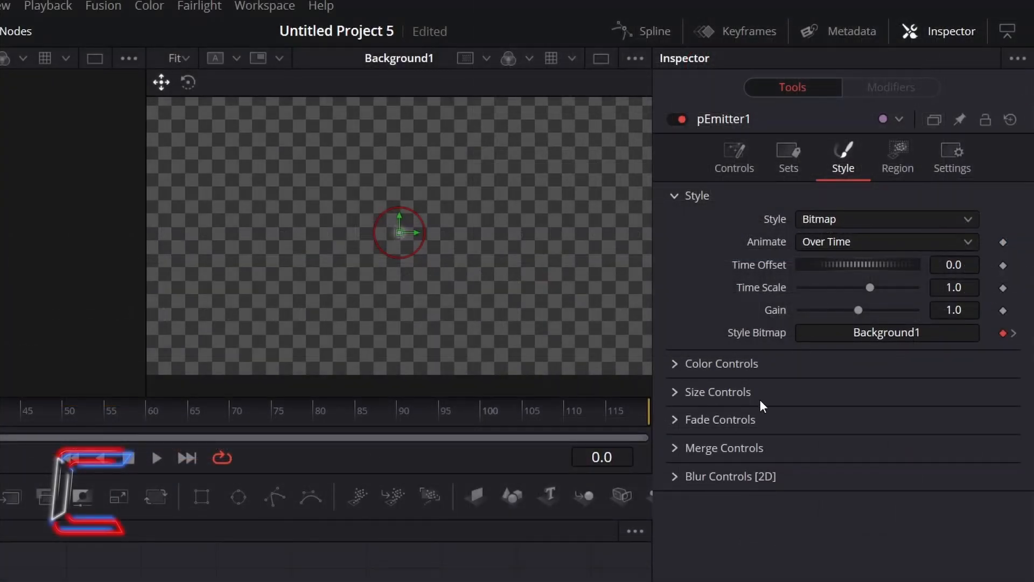
Set pEmitter1's particle fade-in to 0.4 under Fade Controls.
{"action": "left_click", "coordinate": [720, 419]}
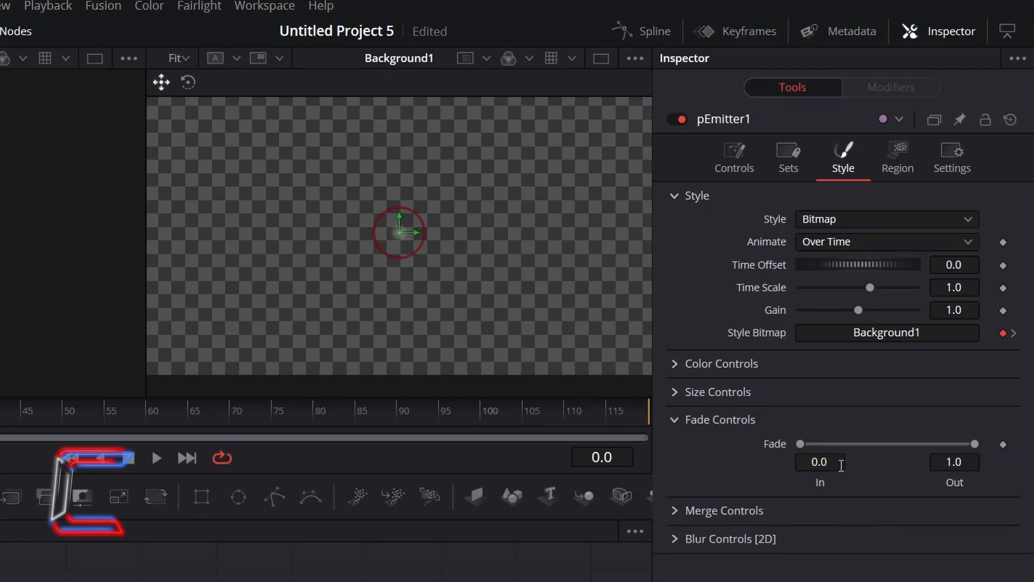
{"action": "left_click", "coordinate": [820, 461]}
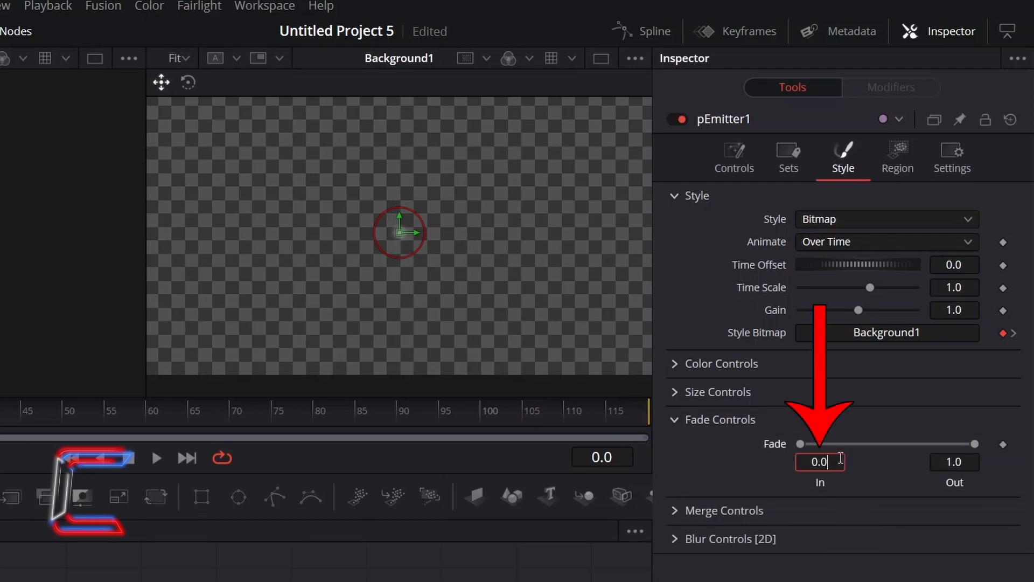
{"action": "type", "text": "0.4"}
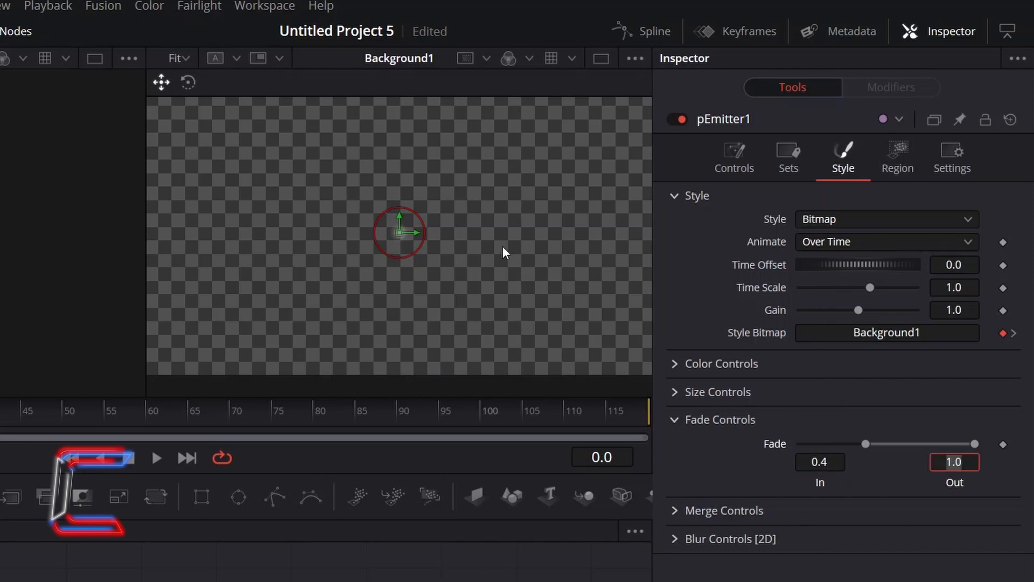
{"action": "mouse_move", "coordinate": [701, 346]}
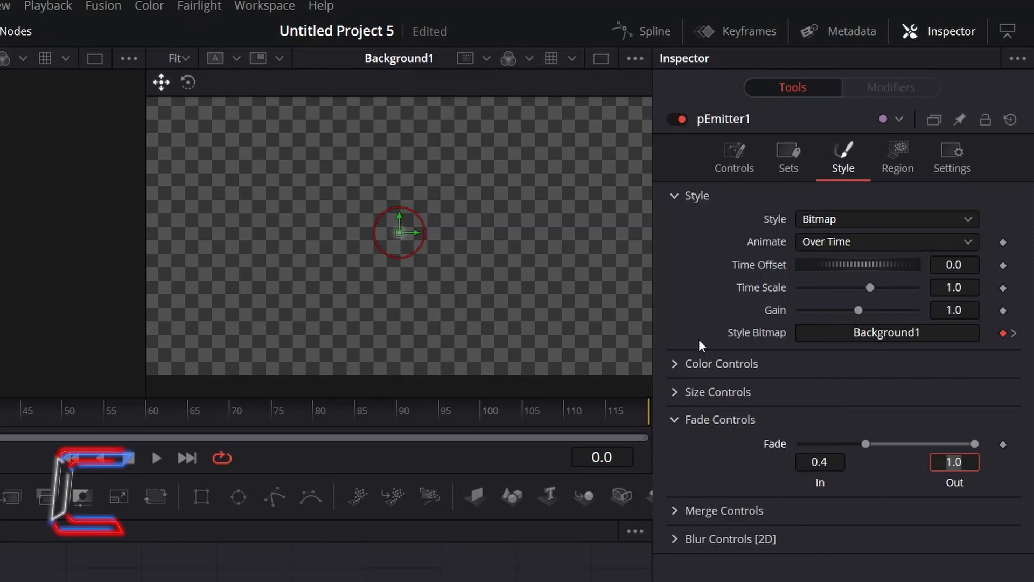
{"action": "mouse_move", "coordinate": [481, 273]}
{"action": "type", "text": "0.6"}
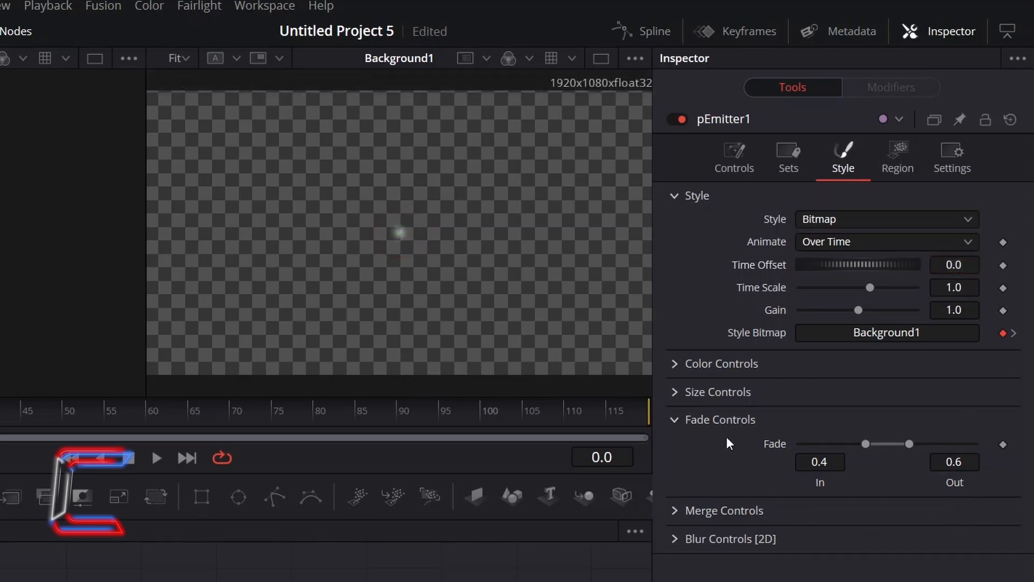
{"action": "left_click", "coordinate": [717, 391]}
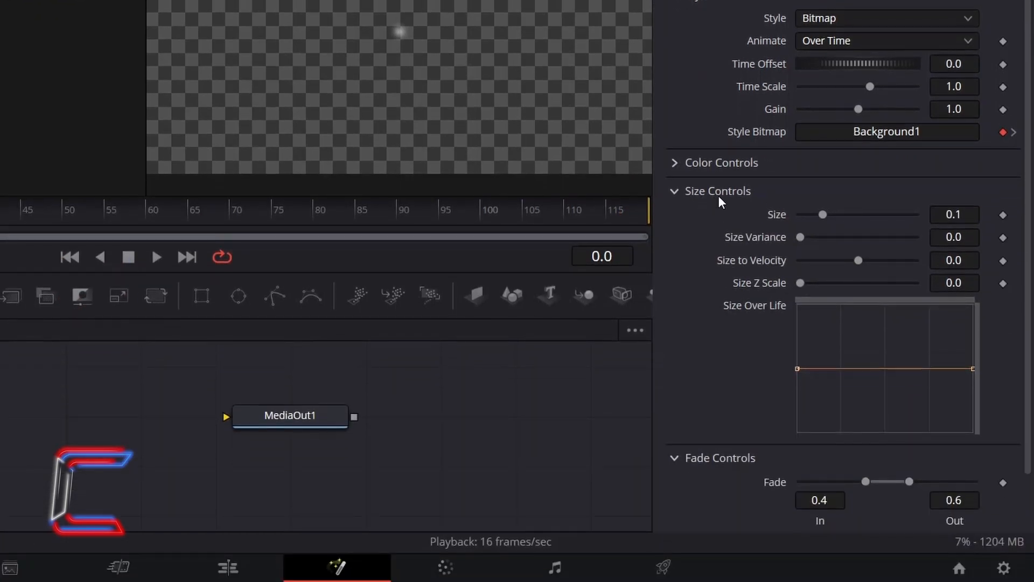
{"action": "mouse_move", "coordinate": [863, 173]}
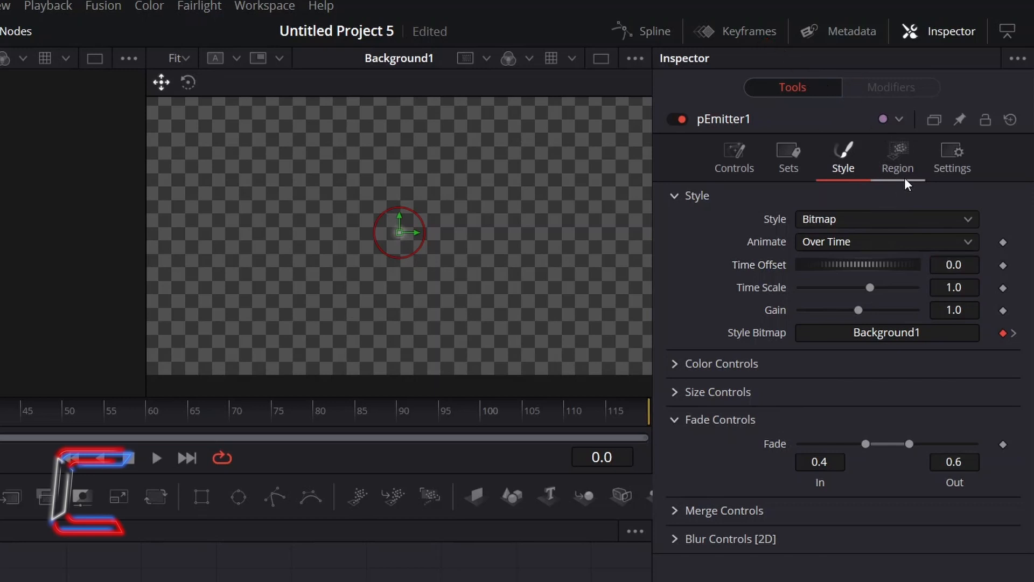
Change pEmitter1's emission Region from Sphere to All.
{"action": "left_click", "coordinate": [896, 156]}
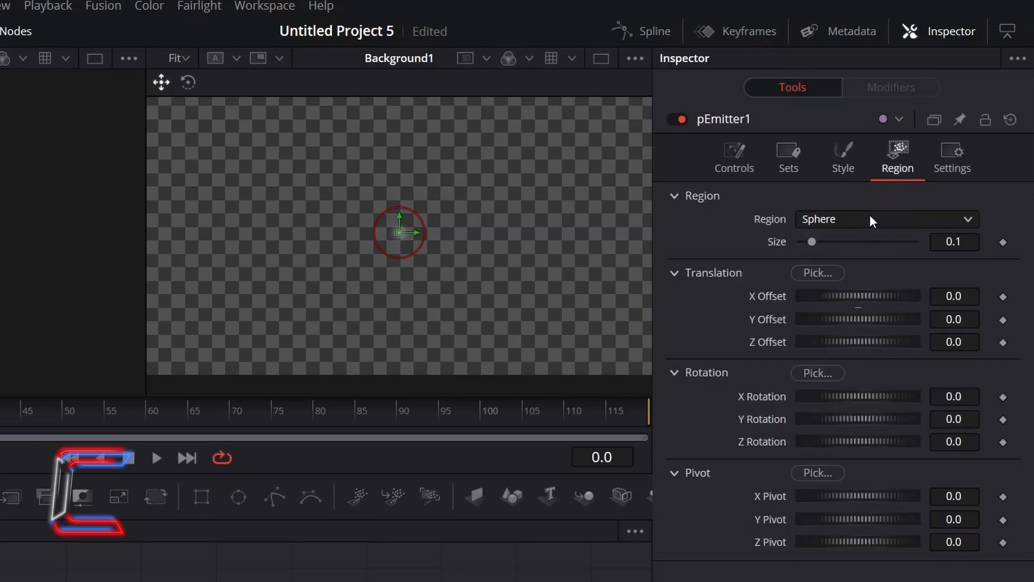
{"action": "left_click", "coordinate": [886, 218]}
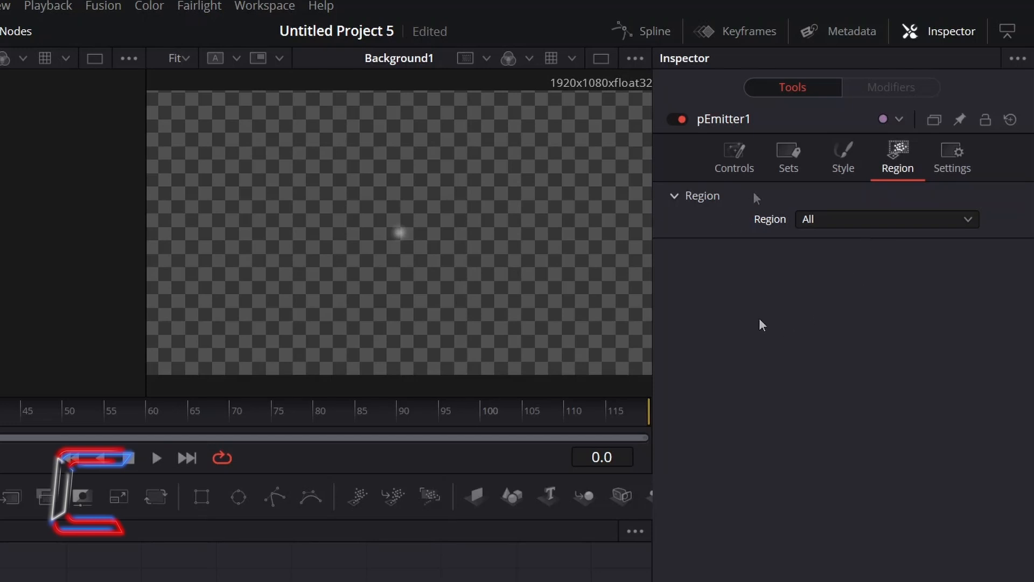
Set pEmitter1's Number to 4, Number Variance to 1.0 and Lifespan to 300.
{"action": "left_click", "coordinate": [732, 159]}
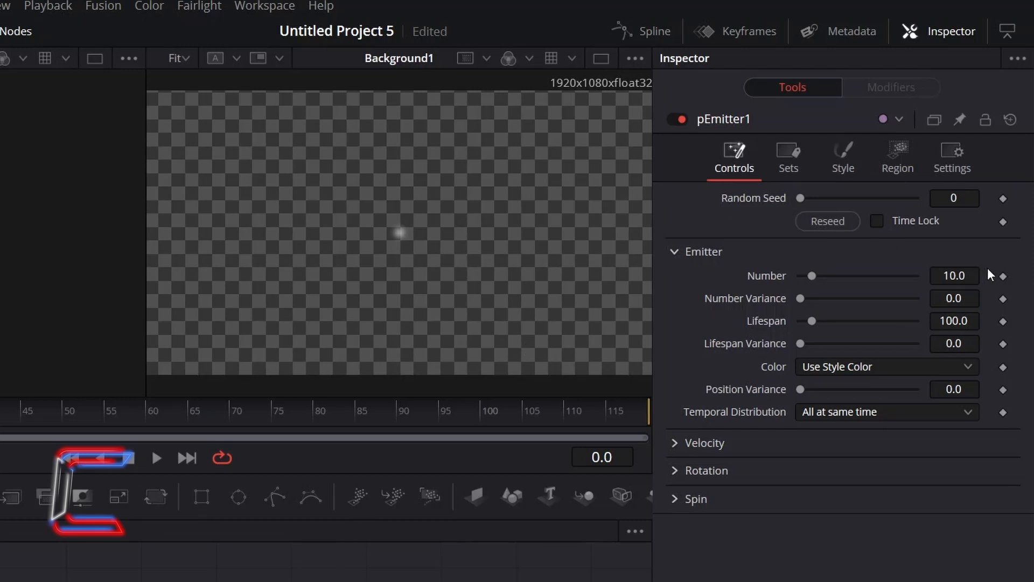
{"action": "mouse_move", "coordinate": [975, 275]}
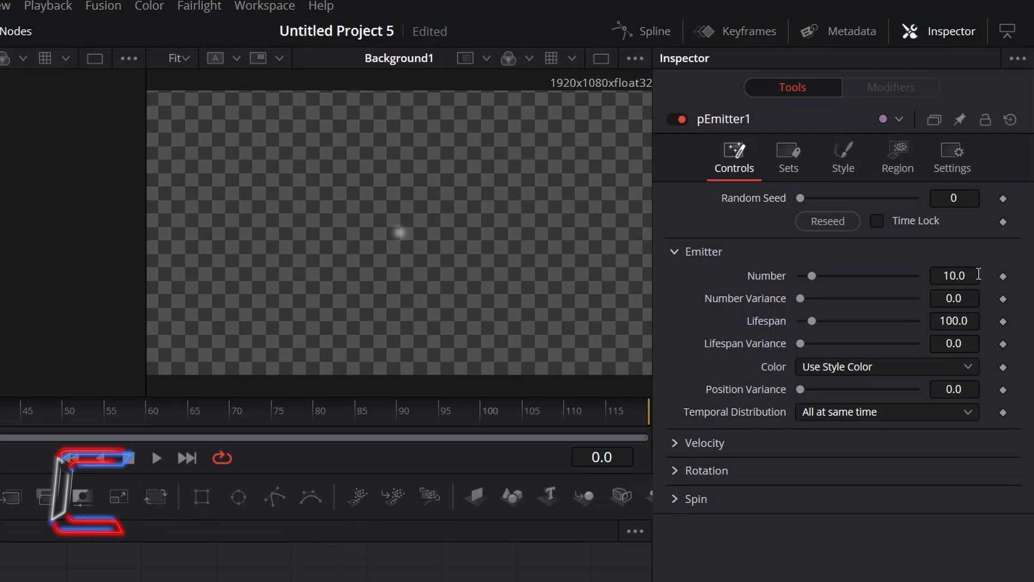
{"action": "type", "text": "4"}
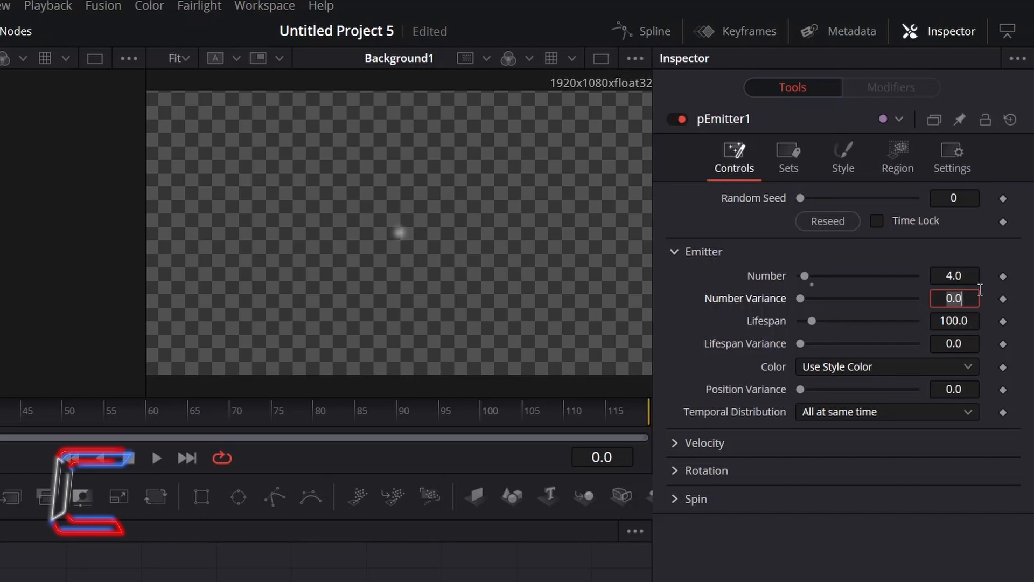
{"action": "mouse_move", "coordinate": [983, 299]}
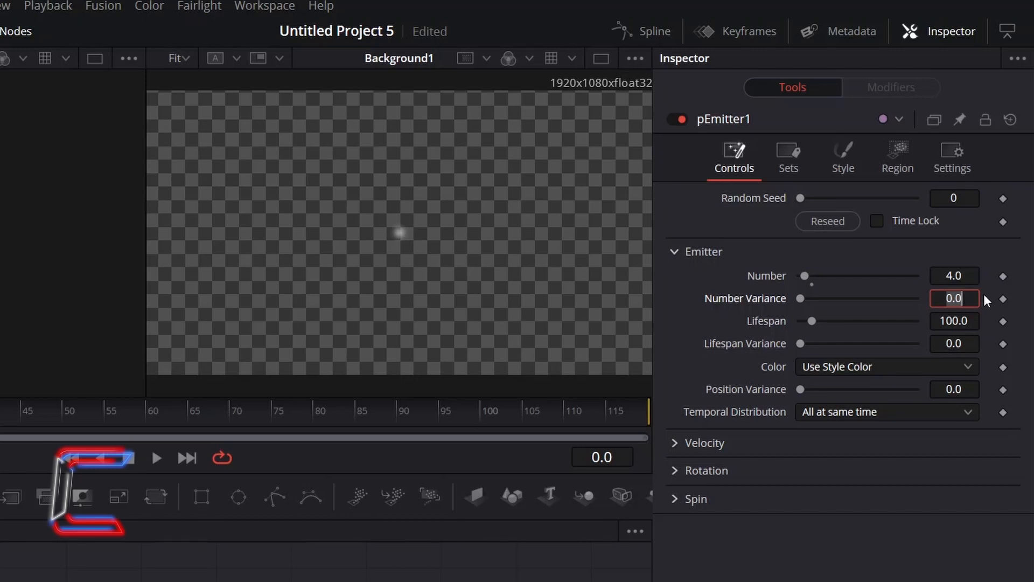
{"action": "type", "text": "1.0"}
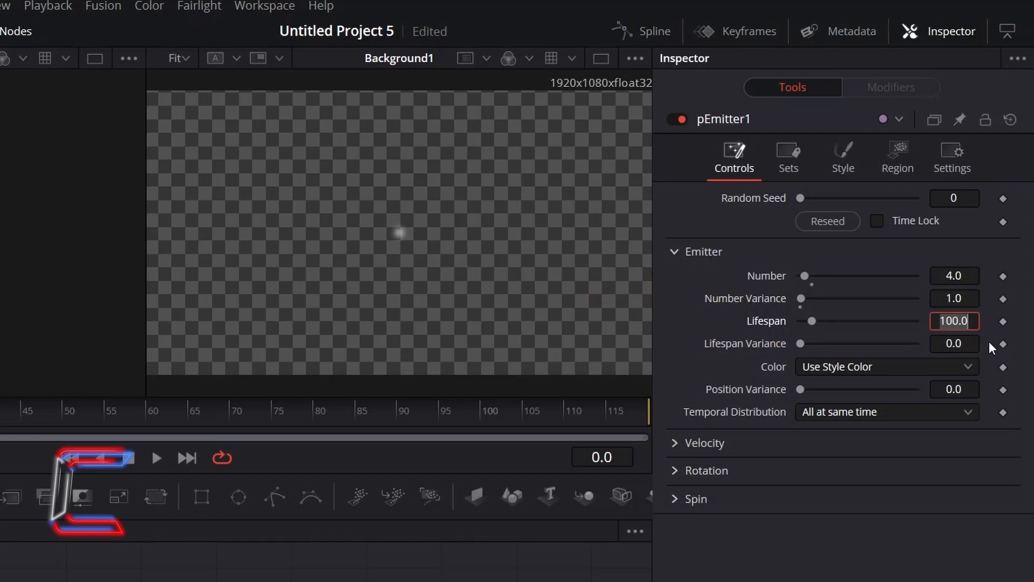
{"action": "type", "text": "300.0"}
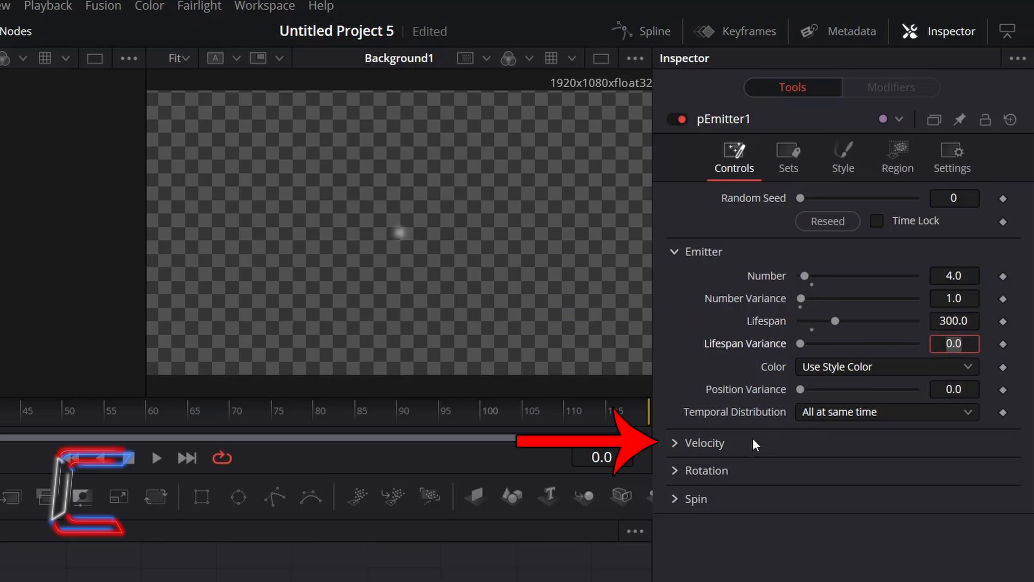
Show pEmitter1's Velocity settings and set Angle Z to 270.
{"action": "left_click", "coordinate": [703, 443]}
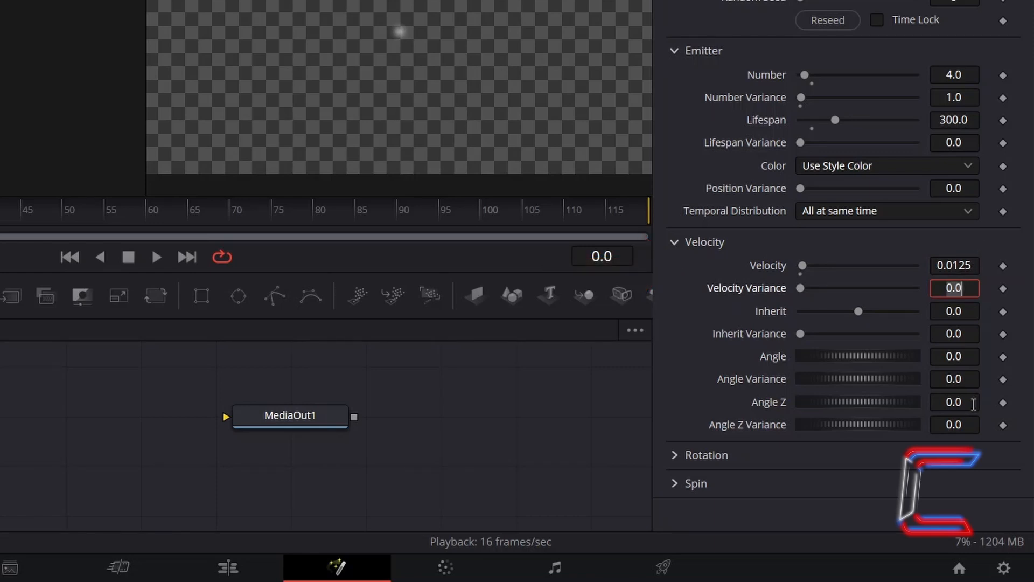
{"action": "left_click", "coordinate": [953, 403]}
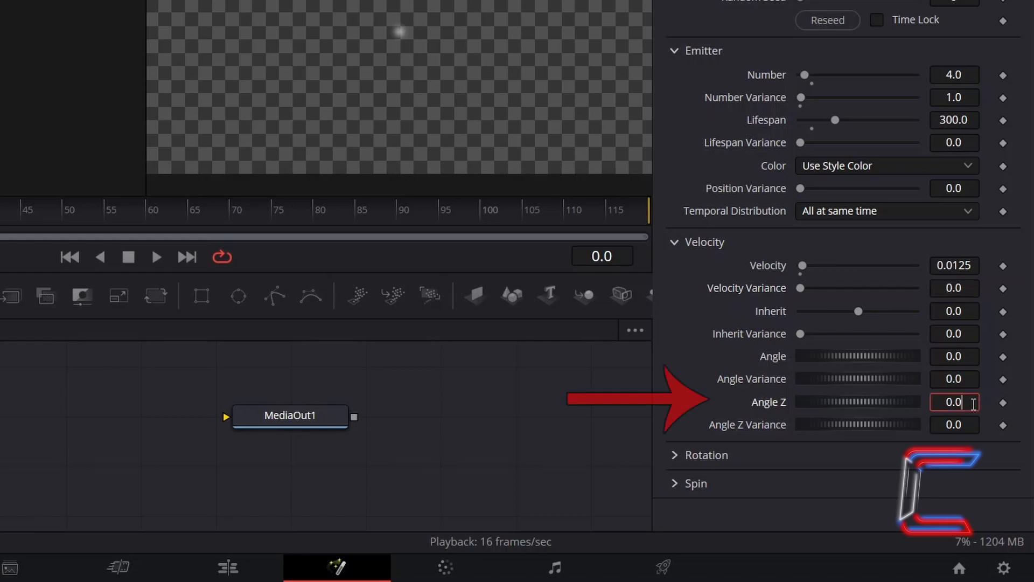
{"action": "type", "text": "270.0"}
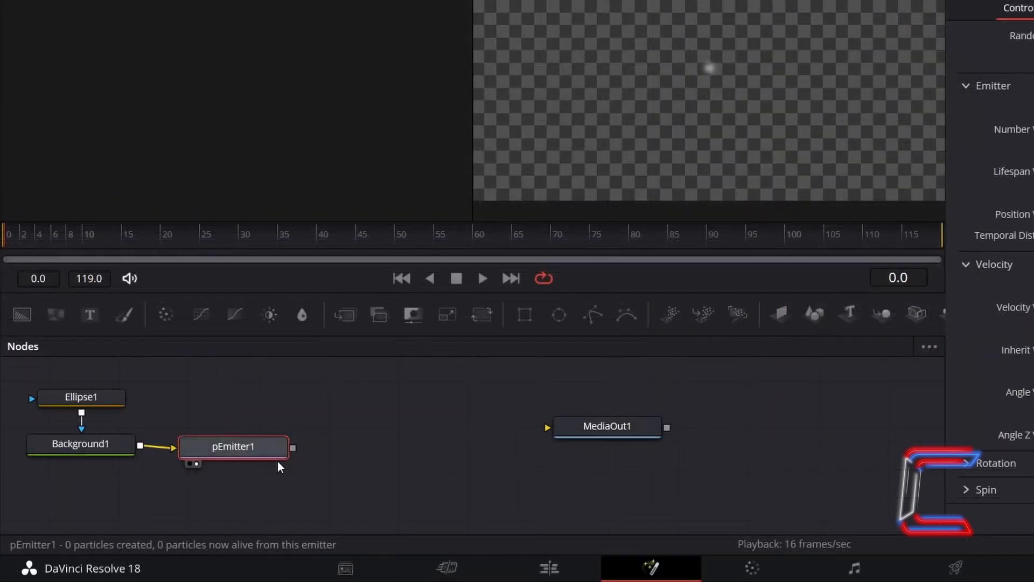
{"action": "mouse_move", "coordinate": [276, 455]}
{"action": "type", "text": "pRender"}
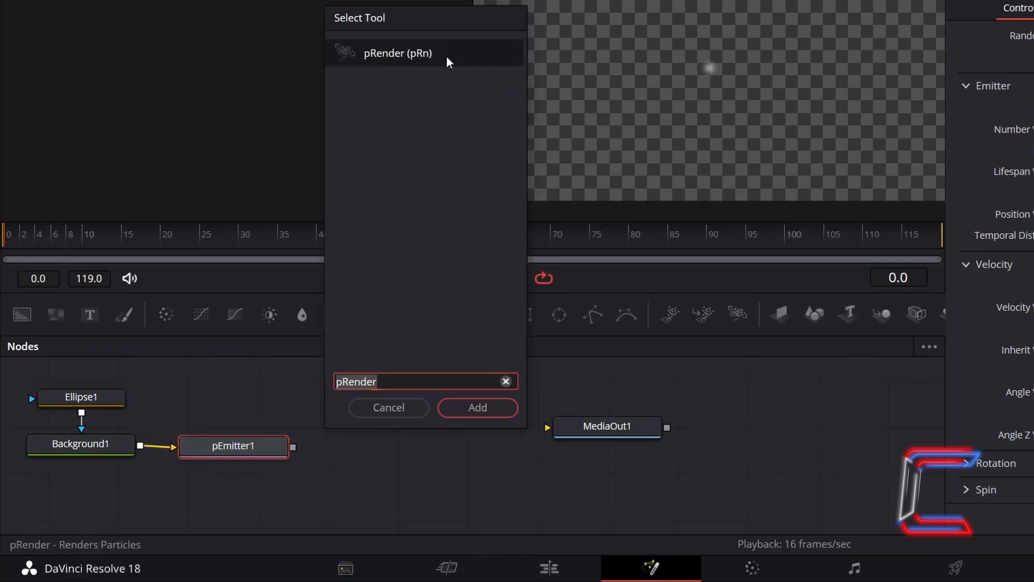
{"action": "mouse_move", "coordinate": [495, 425]}
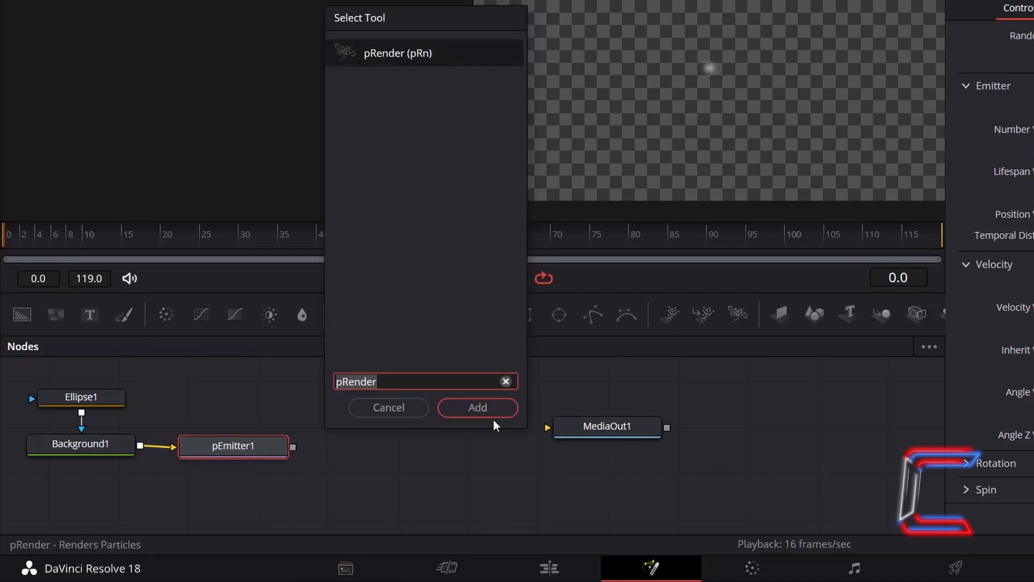
Add a pRender1 node after pEmitter1 from the tool search.
{"action": "left_click", "coordinate": [477, 407]}
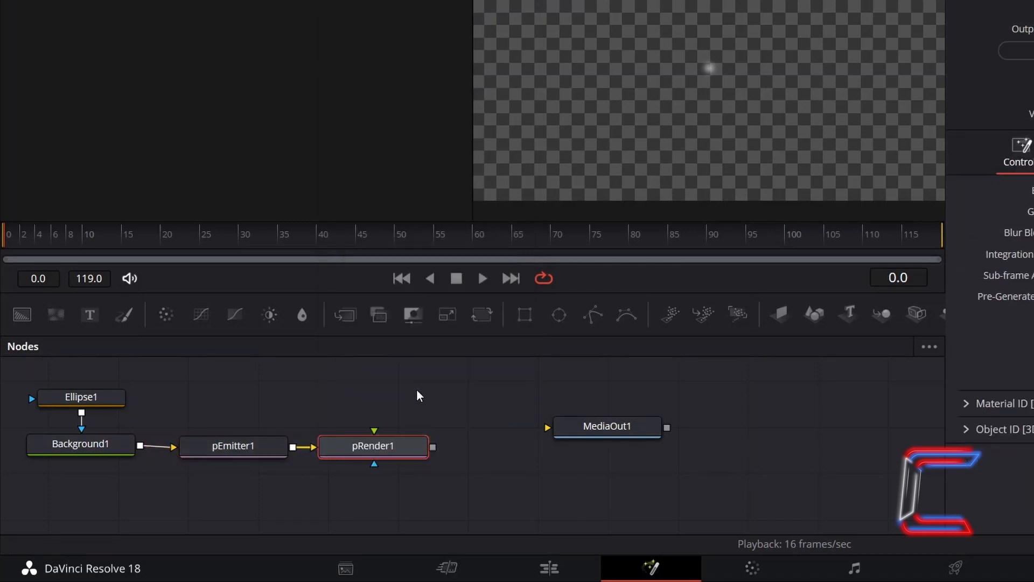
{"action": "mouse_move", "coordinate": [436, 409]}
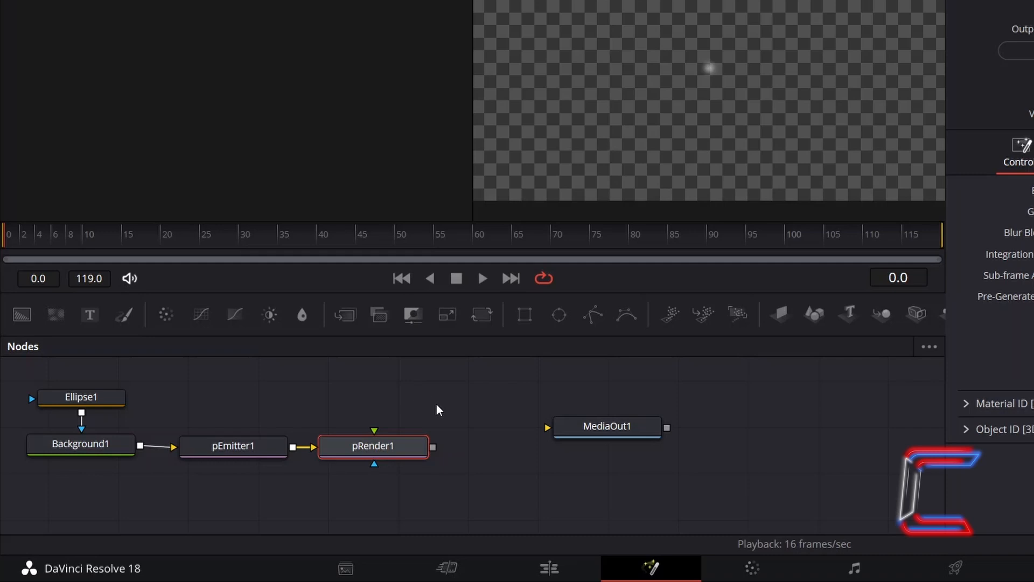
{"action": "mouse_move", "coordinate": [426, 496]}
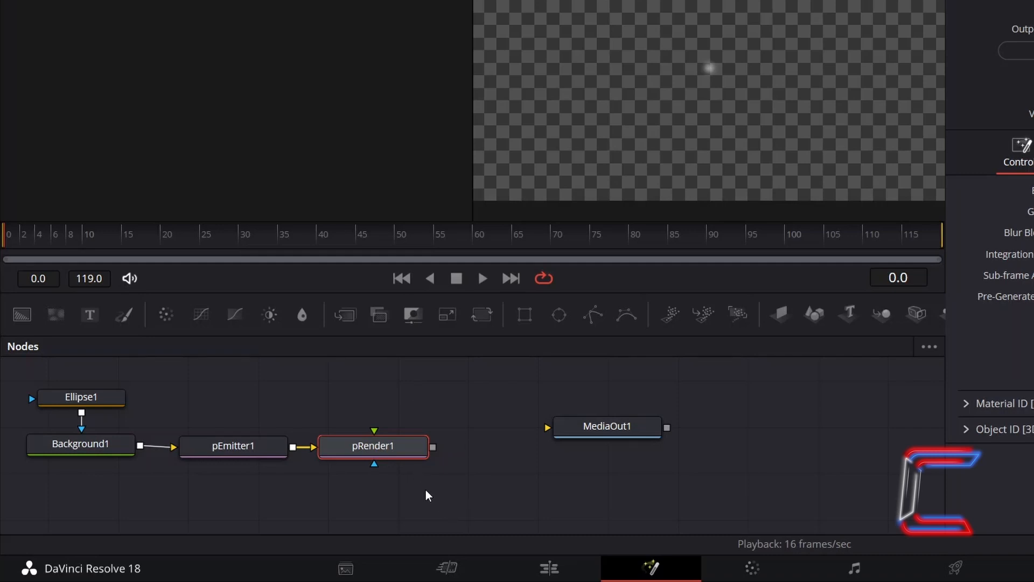
{"action": "mouse_move", "coordinate": [458, 488]}
{"action": "type", "text": "Glow"}
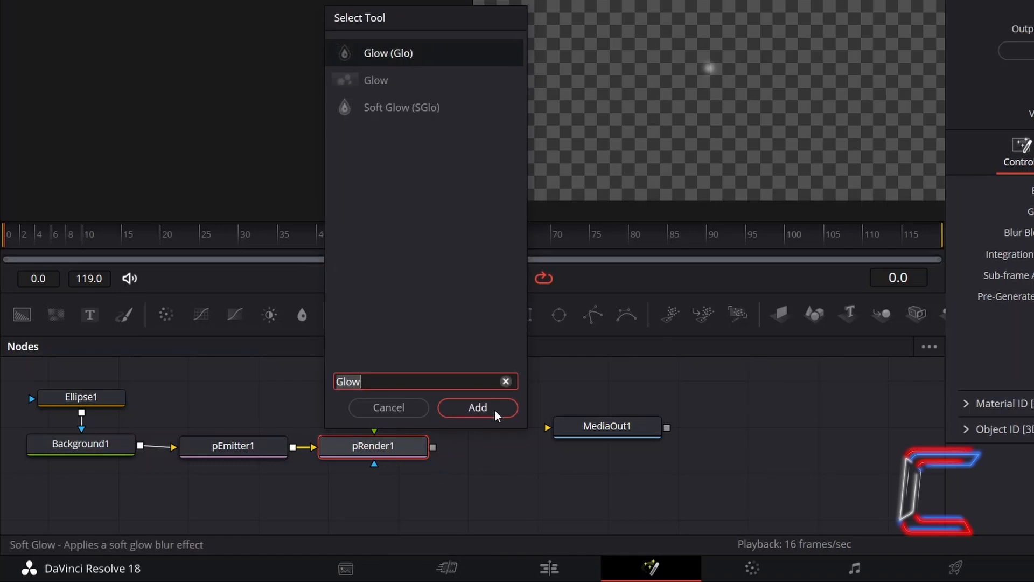
Add a Glow node after pRender1 so it feeds MediaOut1.
{"action": "left_click", "coordinate": [476, 407]}
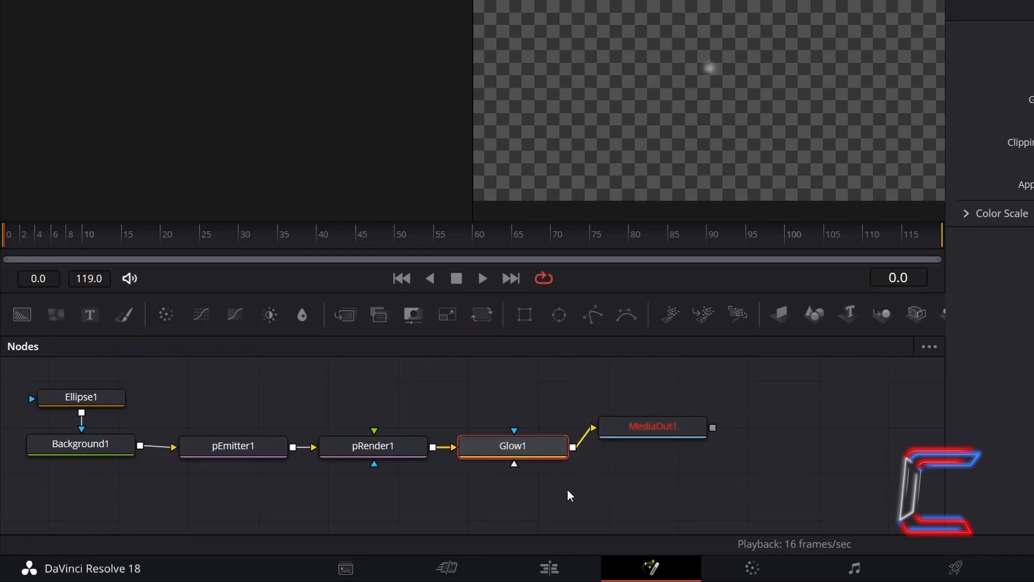
{"action": "mouse_move", "coordinate": [475, 467]}
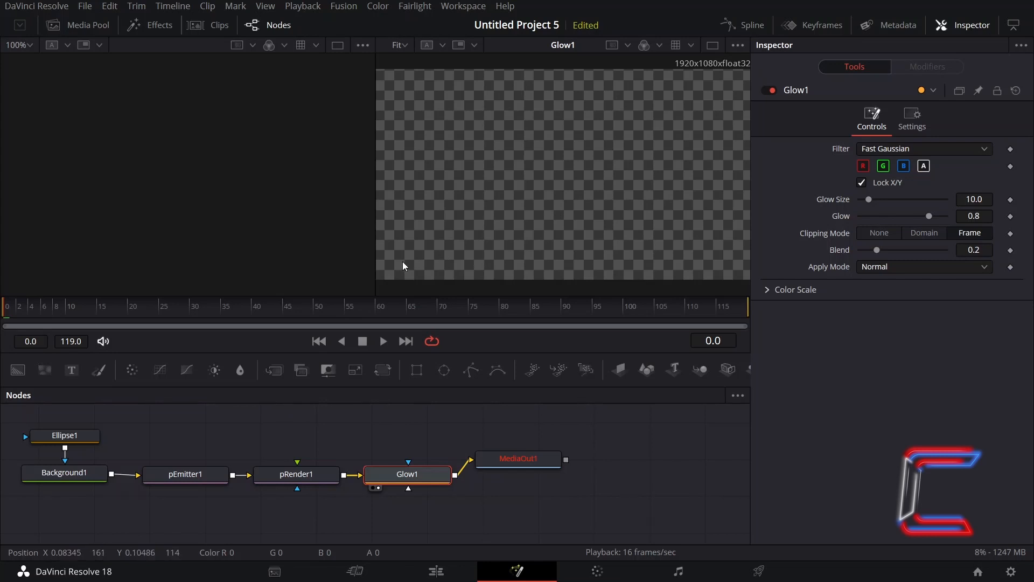
{"action": "mouse_move", "coordinate": [407, 311]}
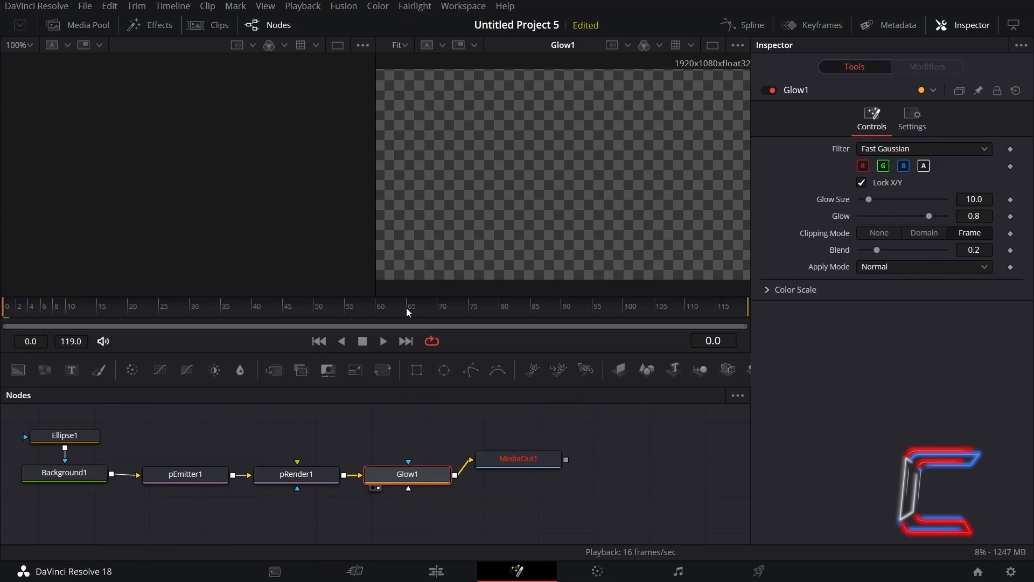
{"action": "mouse_move", "coordinate": [377, 314]}
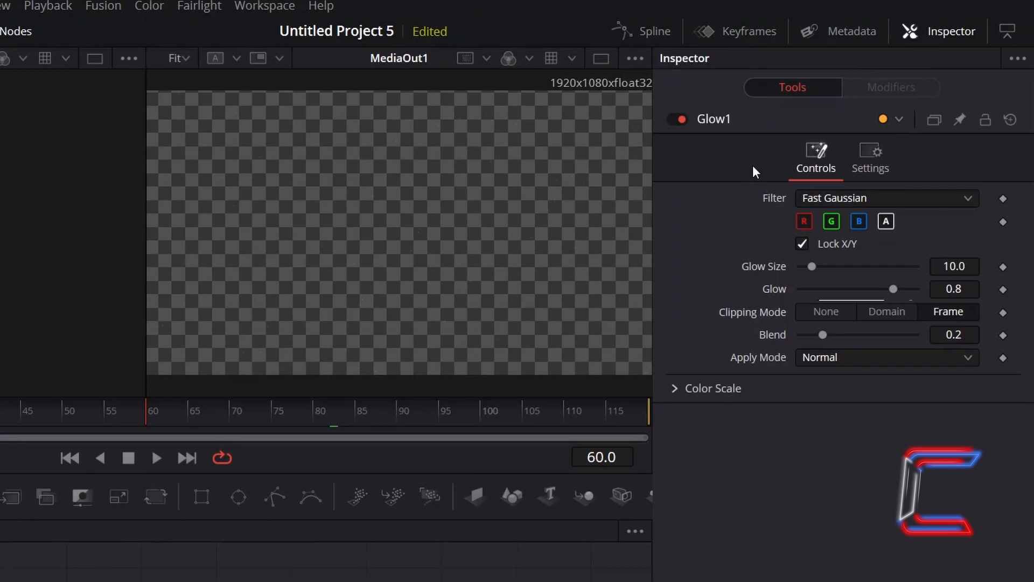
Set Glow1's Glow Size to 2.4 and Glow to 0.9, returning Blend from 1.0 to 0.2.
{"action": "left_click", "coordinate": [954, 265]}
{"action": "type", "text": "2.4"}
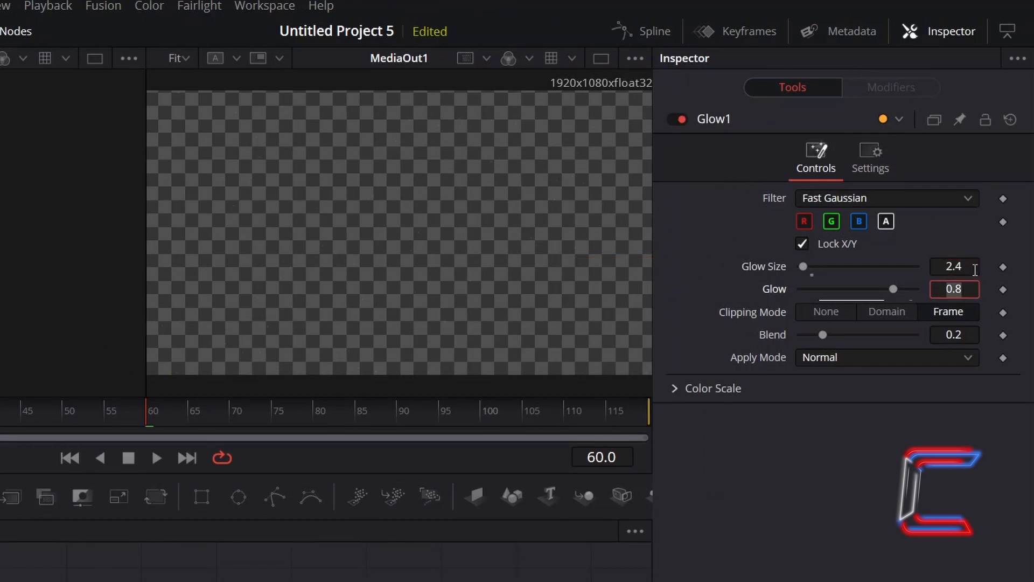
{"action": "left_click", "coordinate": [953, 288]}
{"action": "type", "text": "0.9"}
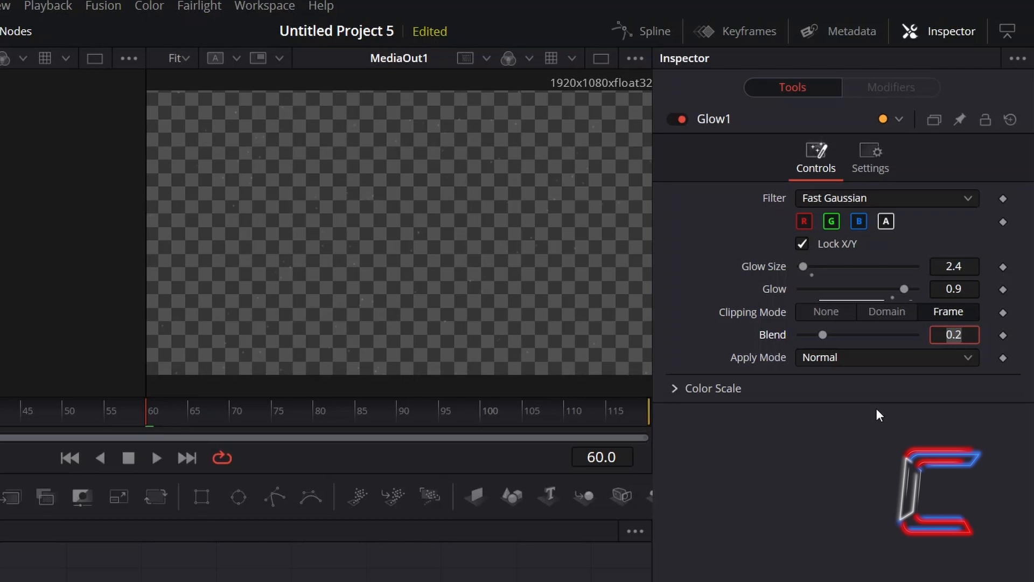
{"action": "mouse_move", "coordinate": [865, 404]}
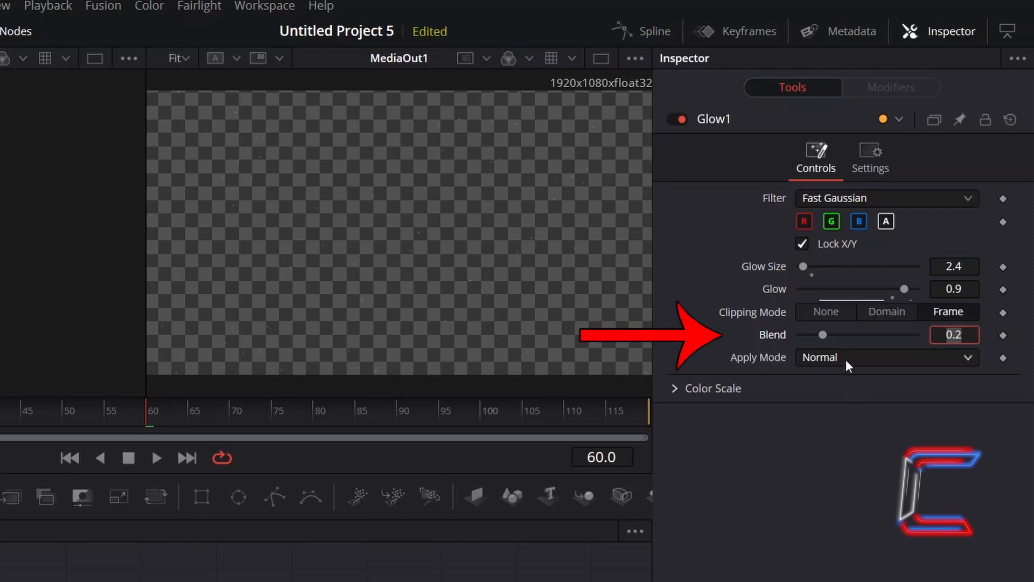
{"action": "type", "text": "1.0"}
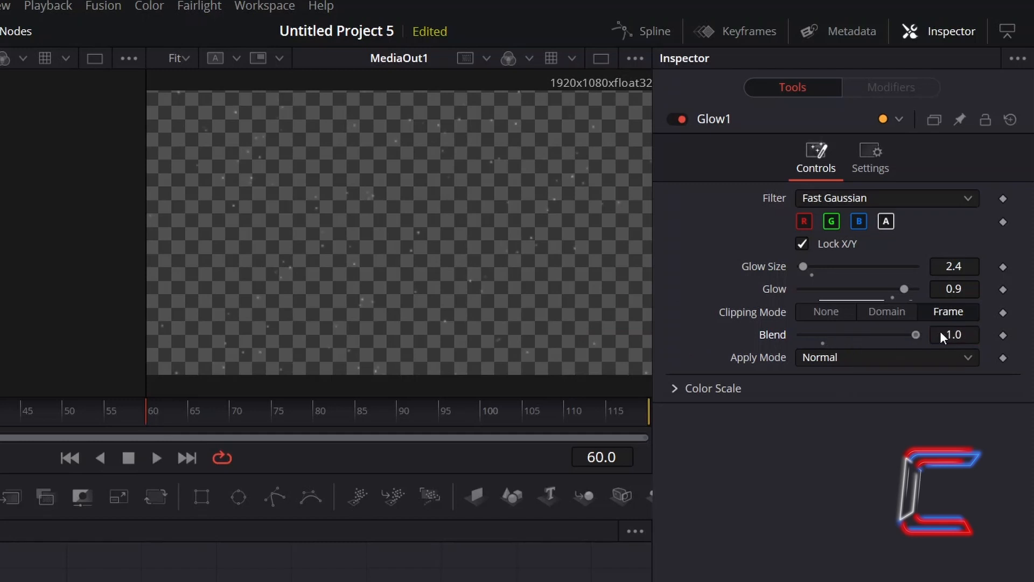
{"action": "left_click_drag", "start_coordinate": [914, 334], "coordinate": [822, 334]}
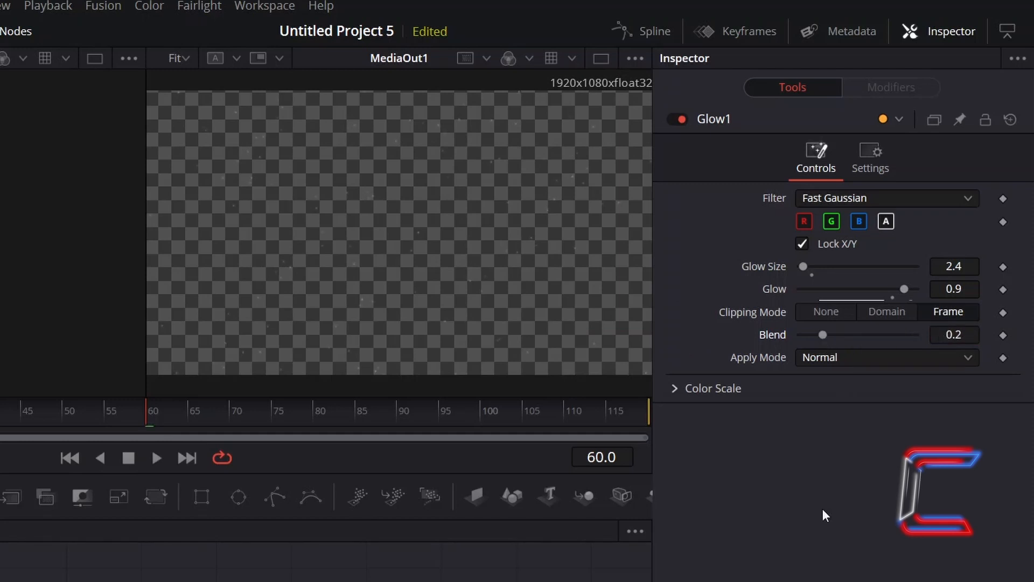